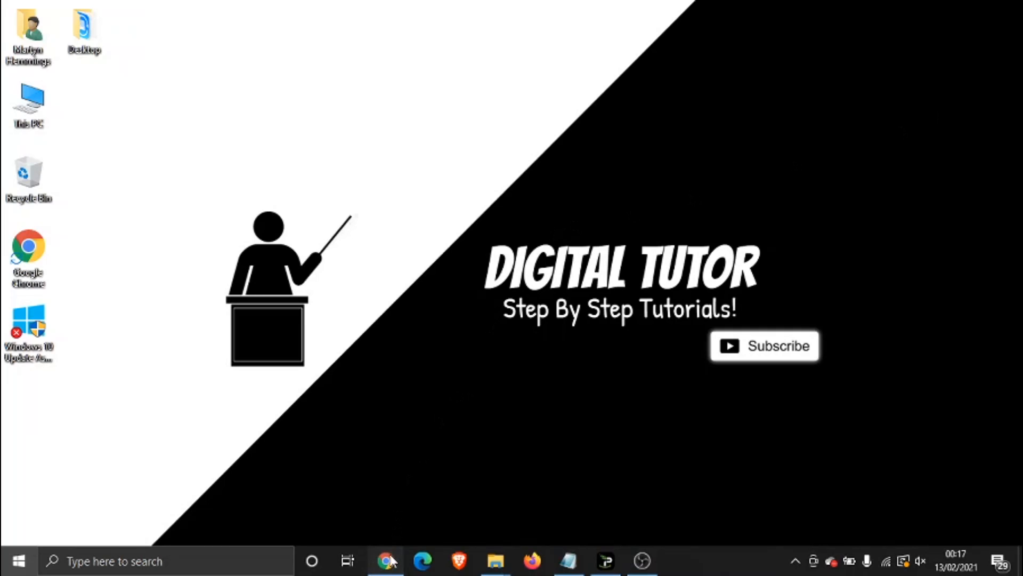
Reach Gmail's Choose an account screen and choose 'Use another account' for a blank sign-in form
{"action": "left_click", "coordinate": [386, 561]}
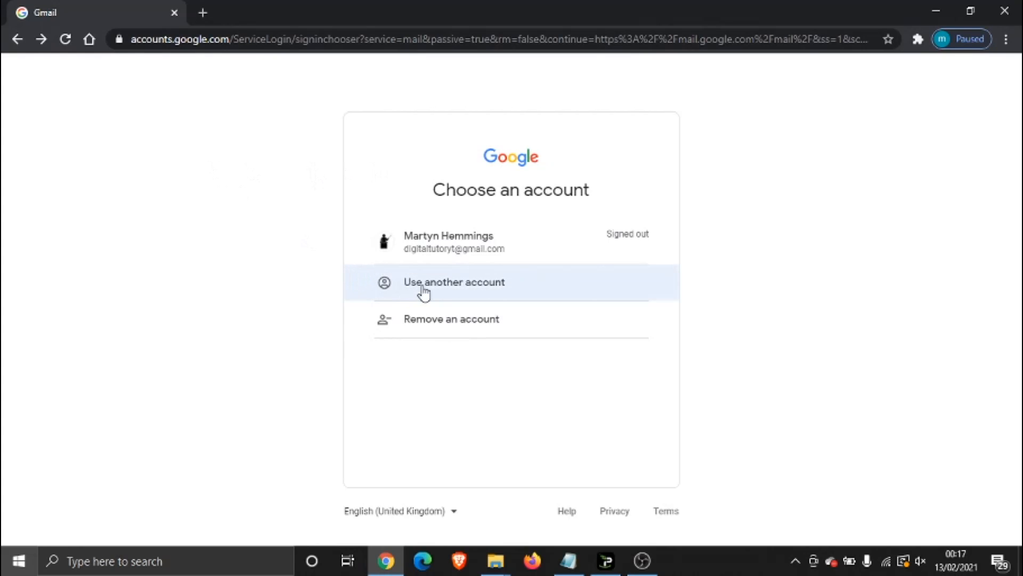
{"action": "mouse_move", "coordinate": [452, 288]}
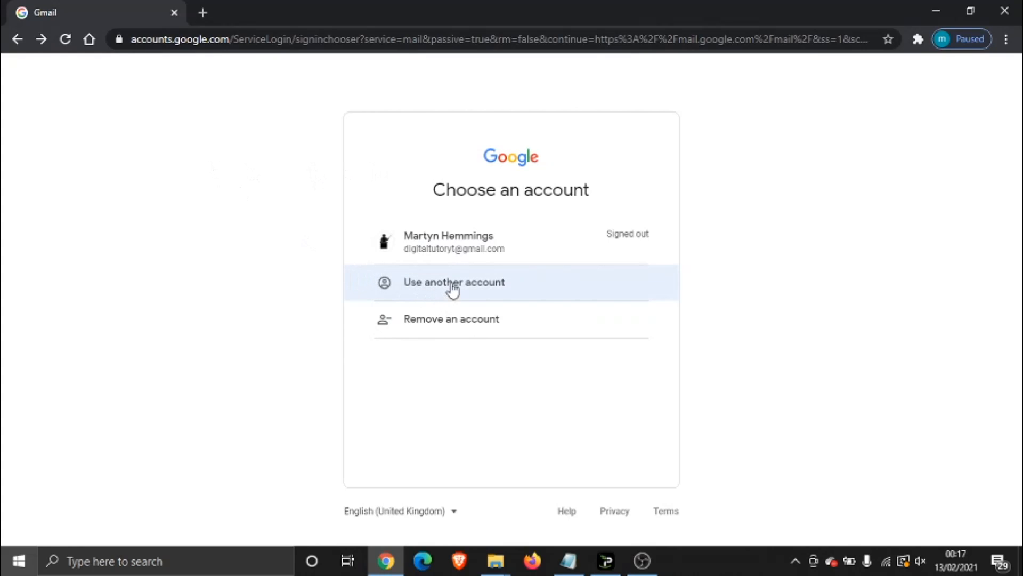
{"action": "left_click", "coordinate": [455, 281]}
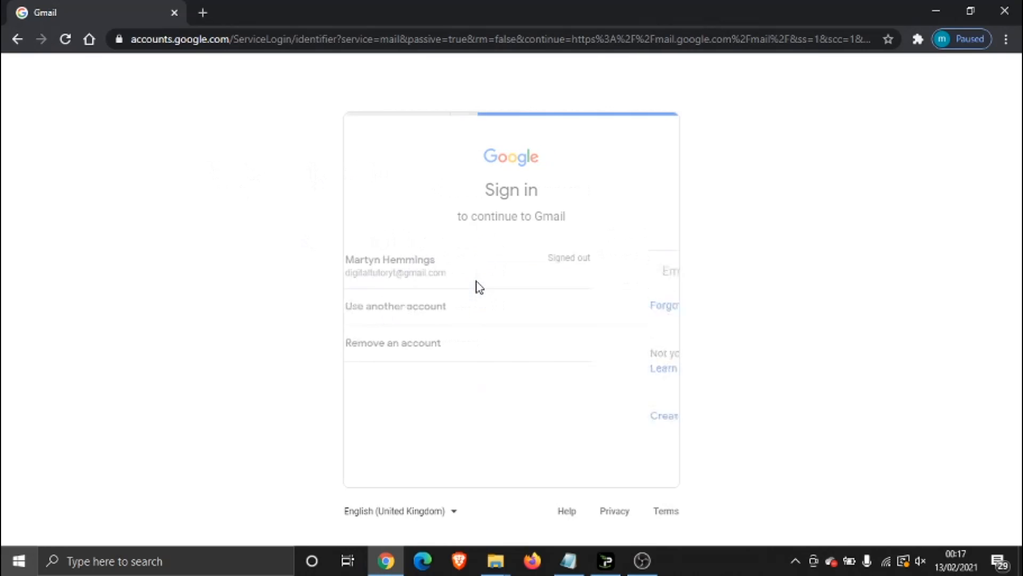
{"action": "left_click", "coordinate": [396, 306]}
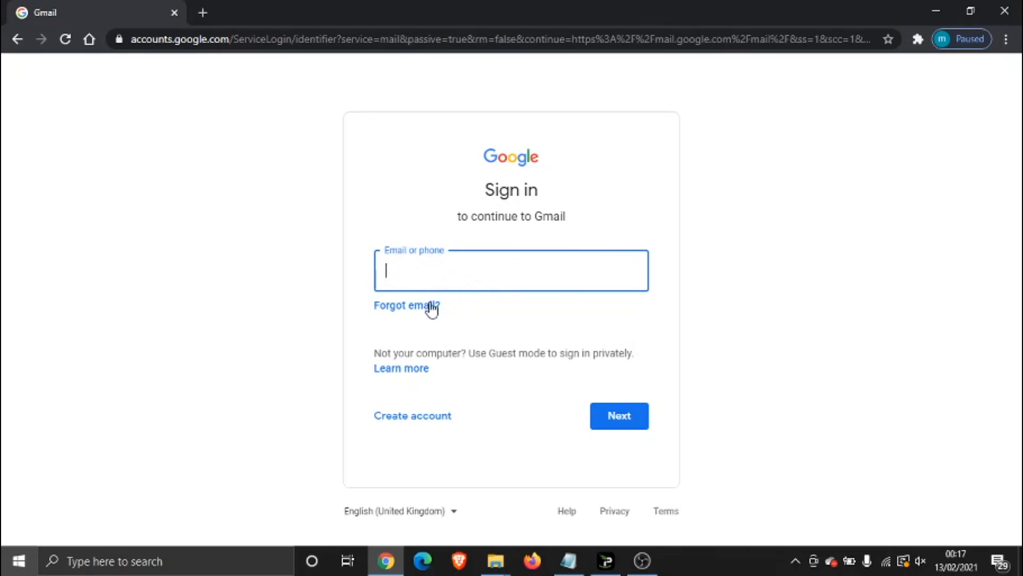
{"action": "mouse_move", "coordinate": [405, 314]}
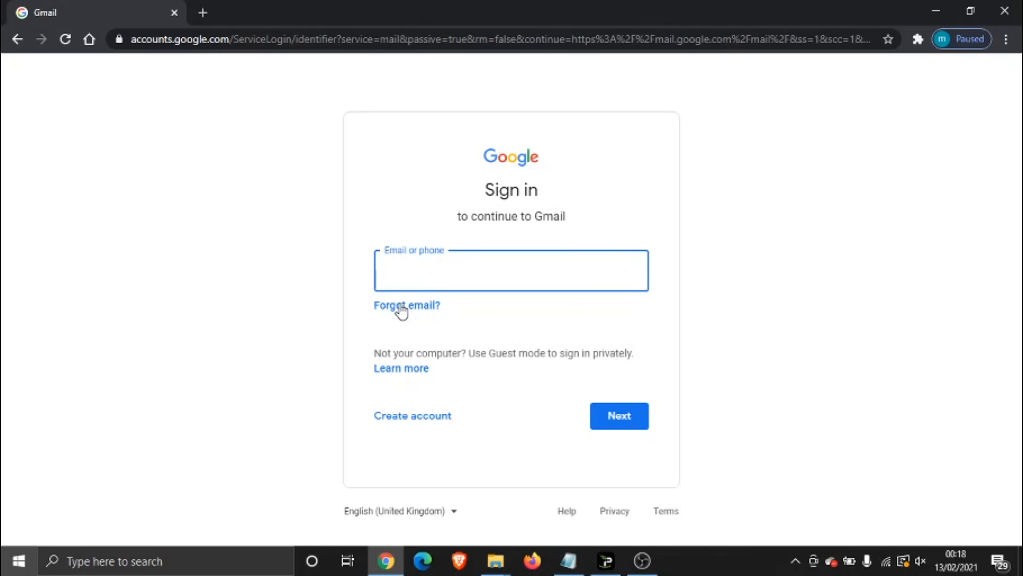
{"action": "left_click", "coordinate": [406, 306]}
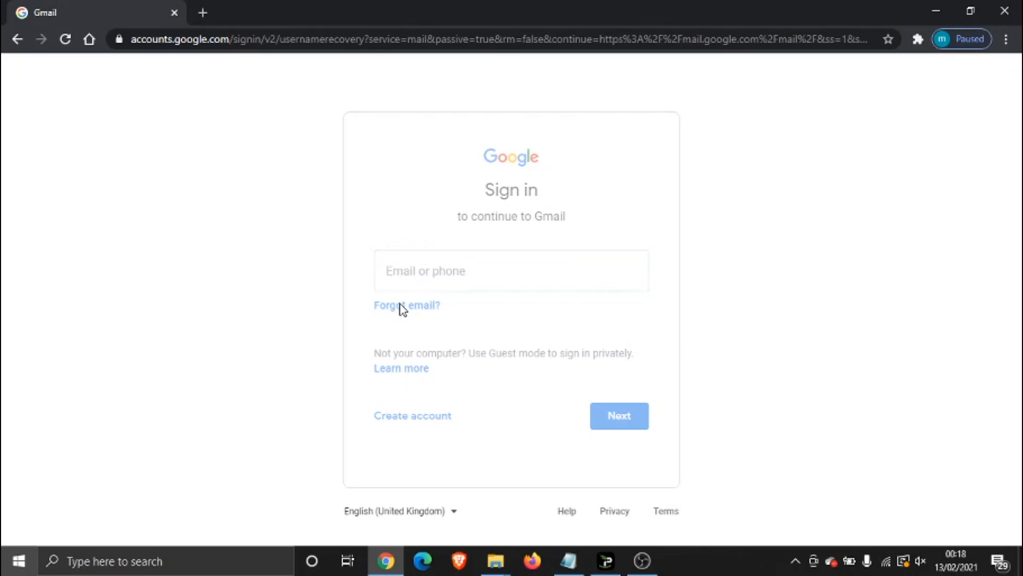
{"action": "left_click", "coordinate": [407, 304]}
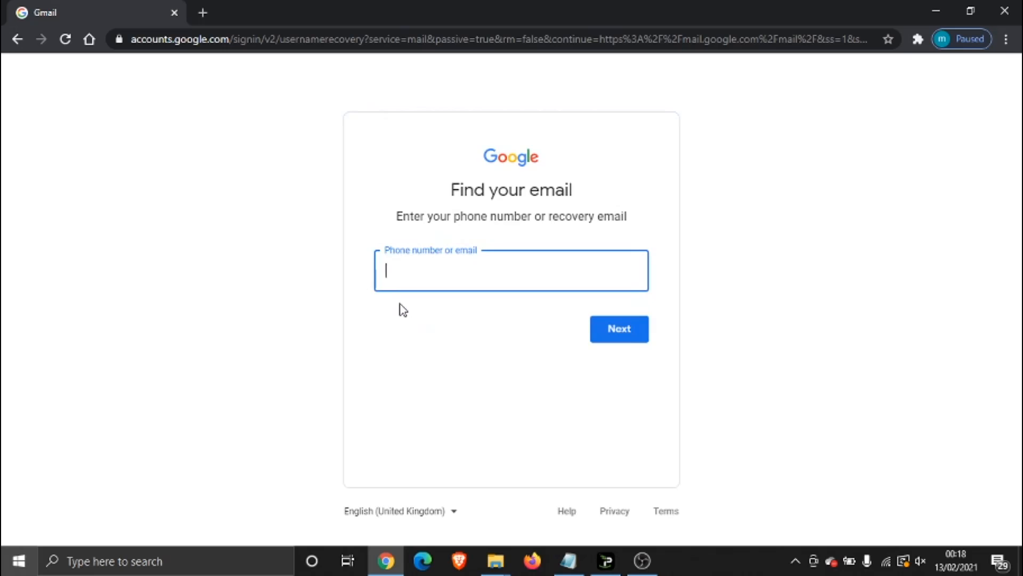
{"action": "mouse_move", "coordinate": [457, 253]}
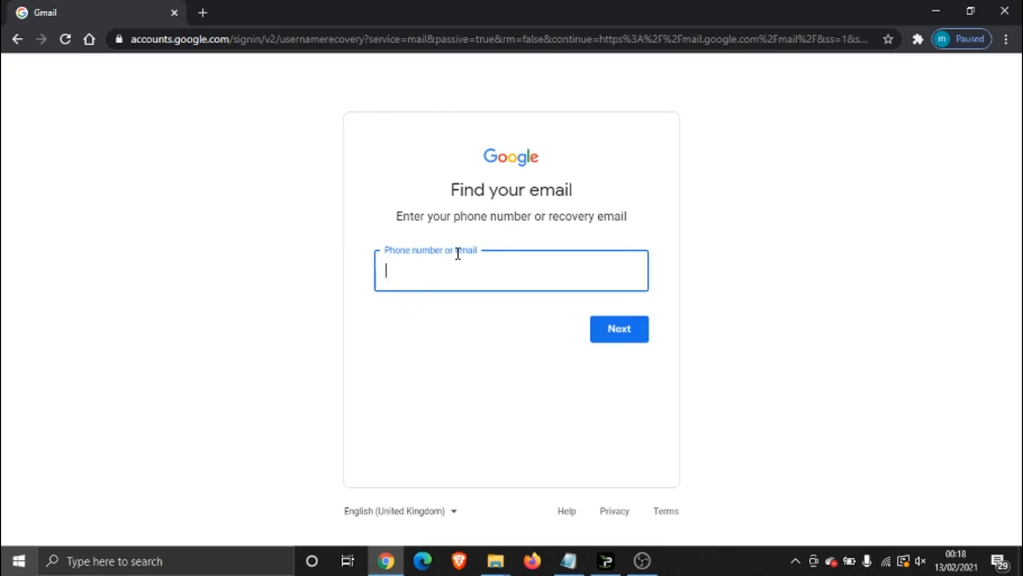
{"action": "mouse_move", "coordinate": [457, 263]}
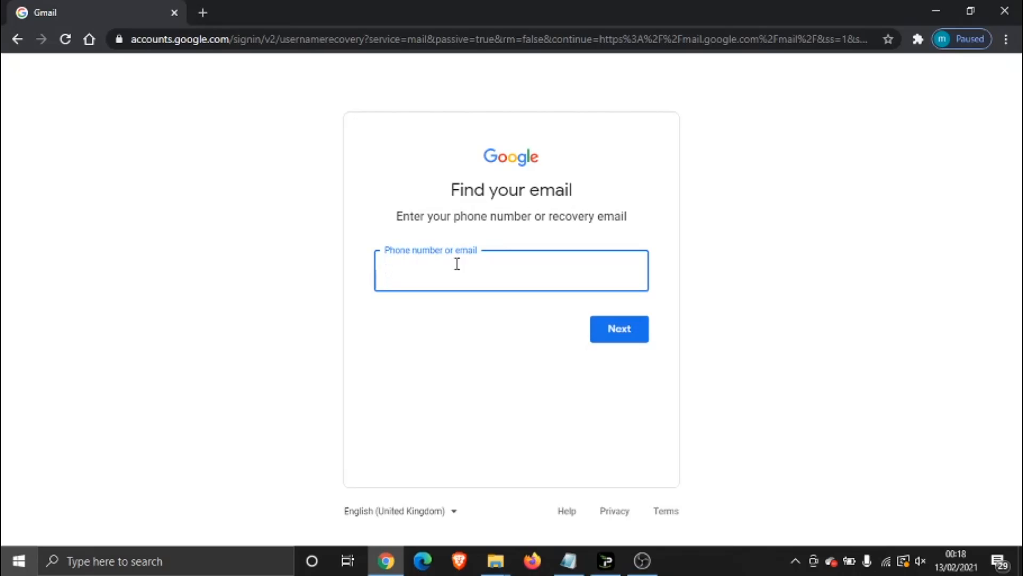
{"action": "left_click", "coordinate": [511, 269]}
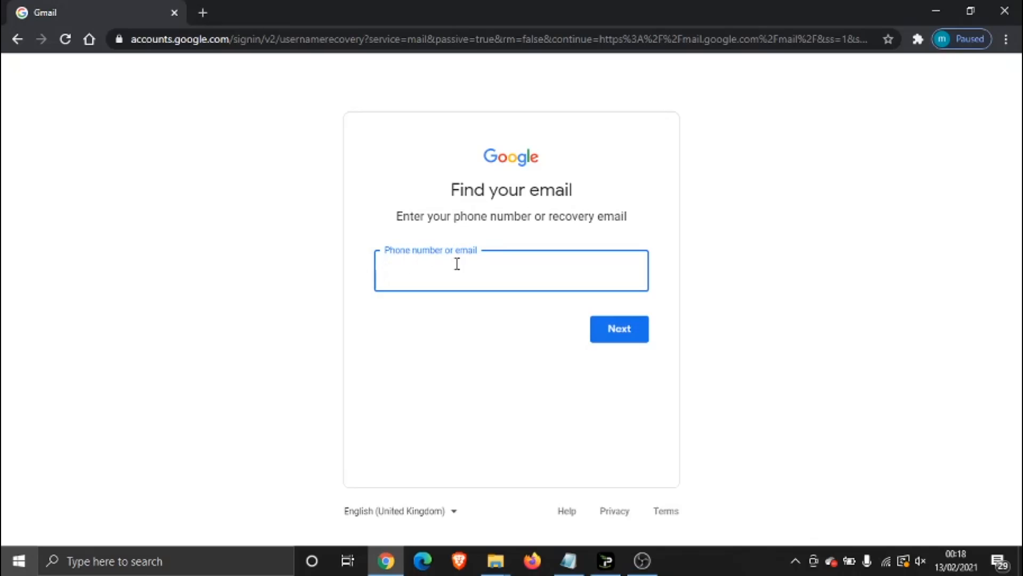
{"action": "left_click", "coordinate": [511, 270]}
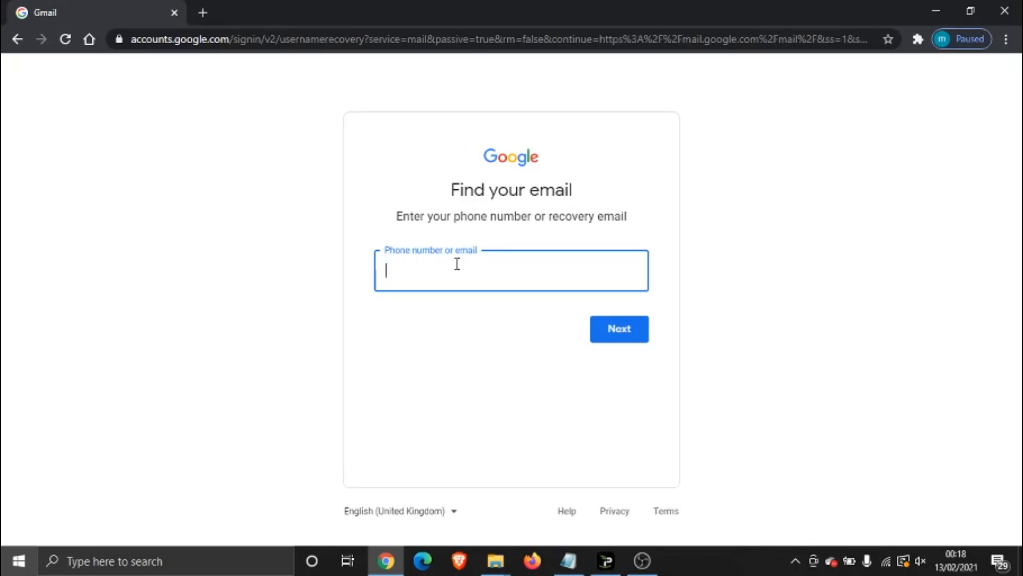
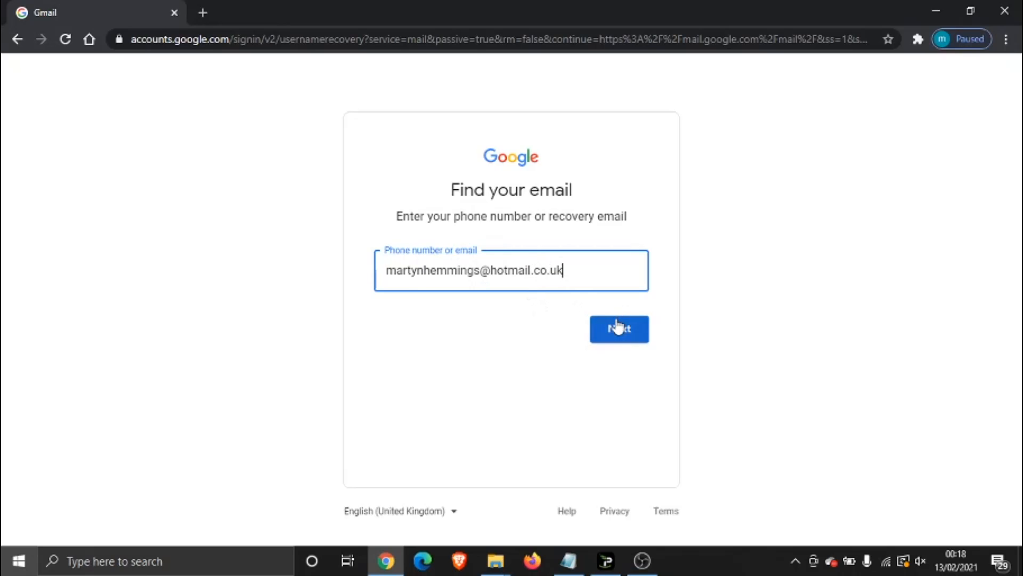
{"action": "left_click", "coordinate": [618, 328]}
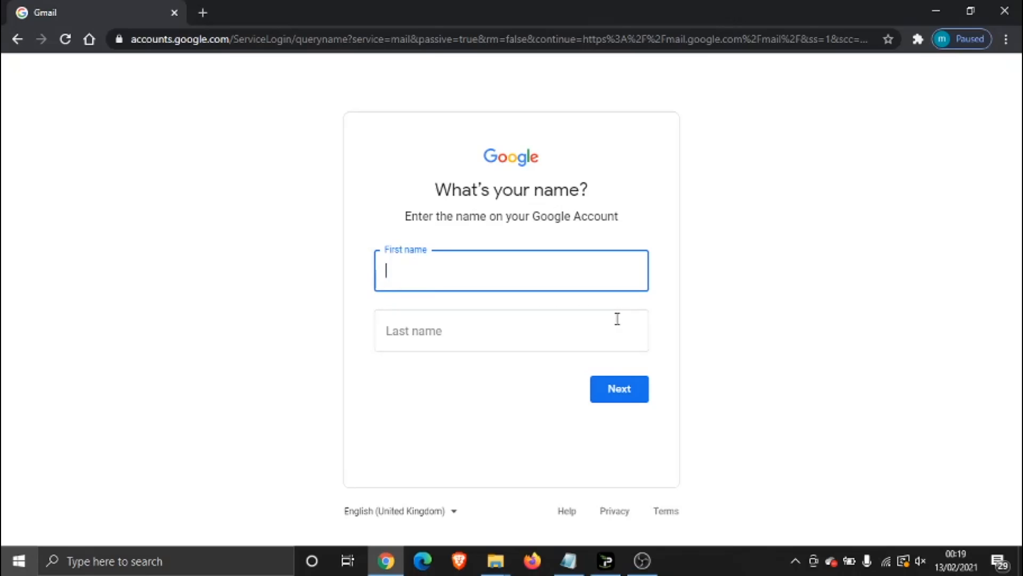
{"action": "mouse_move", "coordinate": [487, 271]}
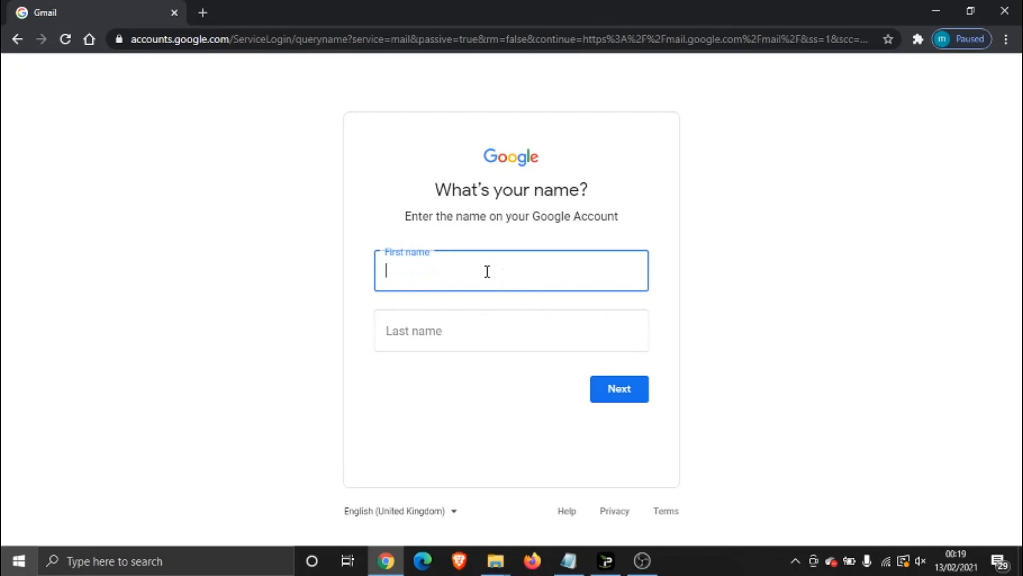
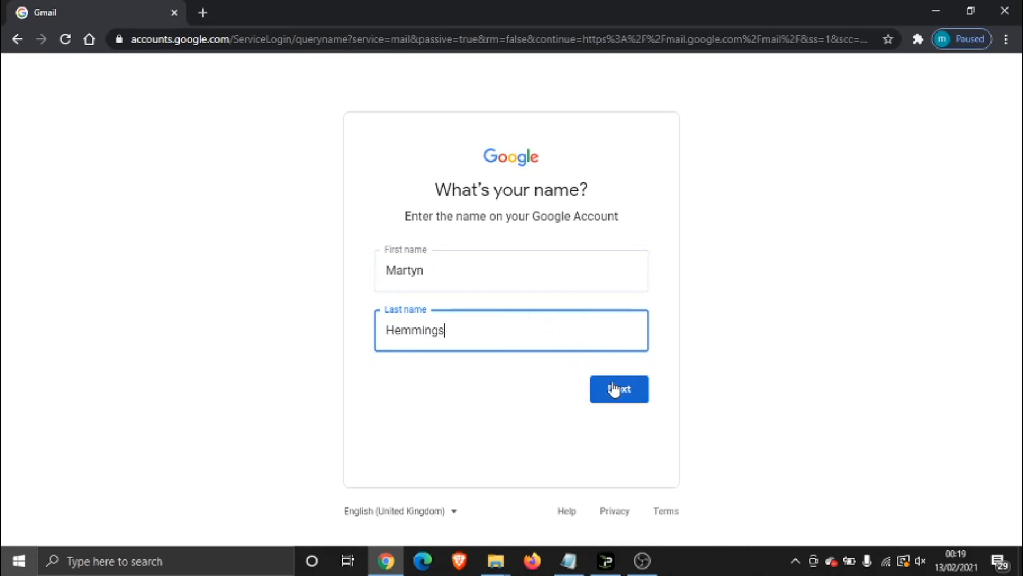
Submit the name and have a verification code sent to the recovery email
{"action": "left_click", "coordinate": [619, 389]}
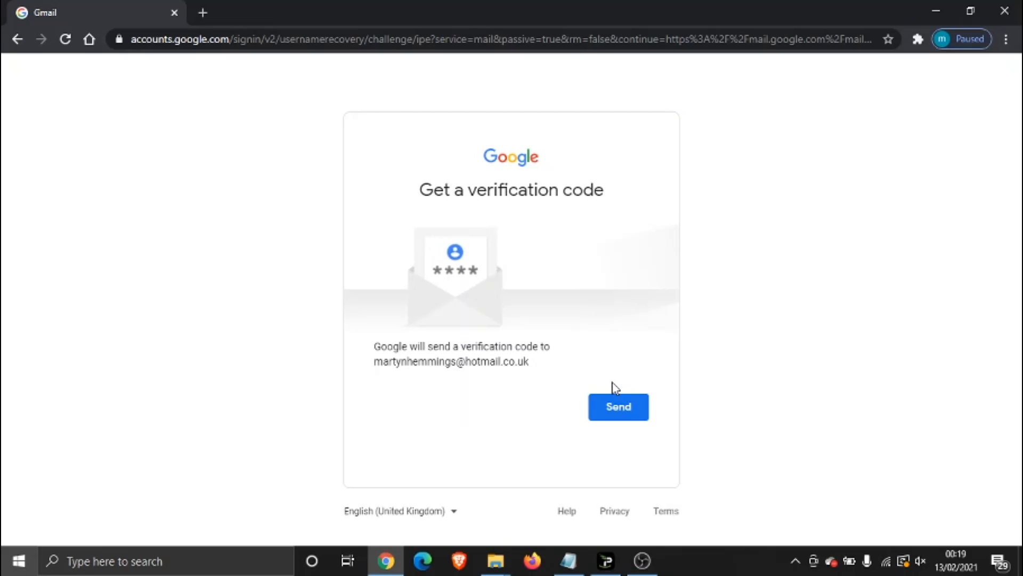
{"action": "mouse_move", "coordinate": [614, 397]}
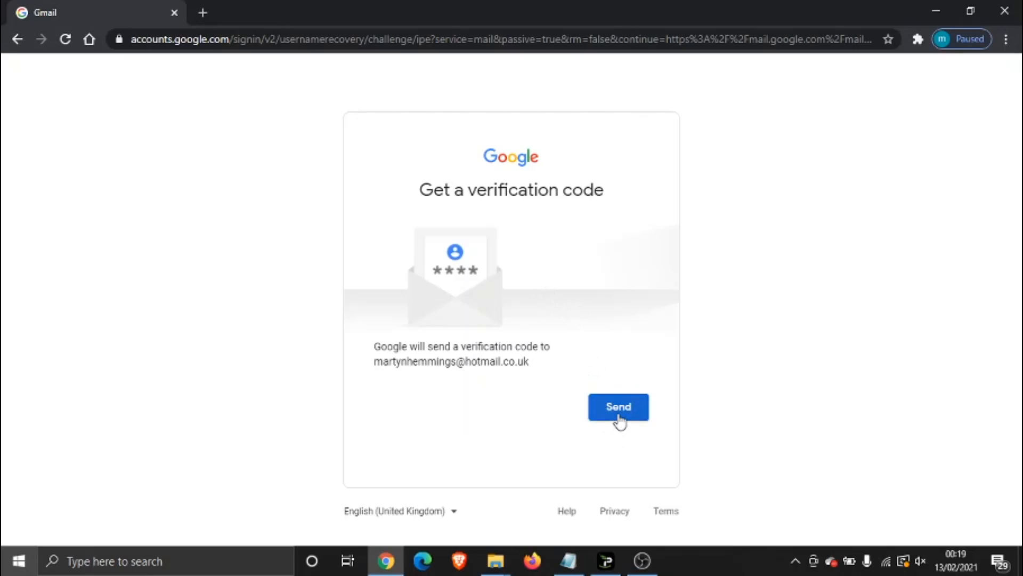
{"action": "left_click", "coordinate": [617, 406]}
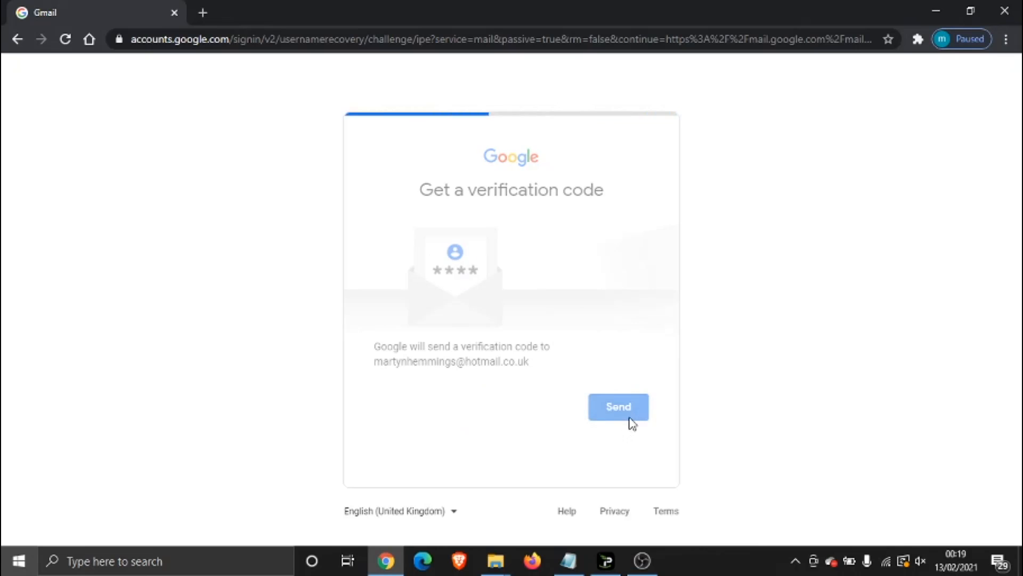
{"action": "left_click", "coordinate": [617, 406]}
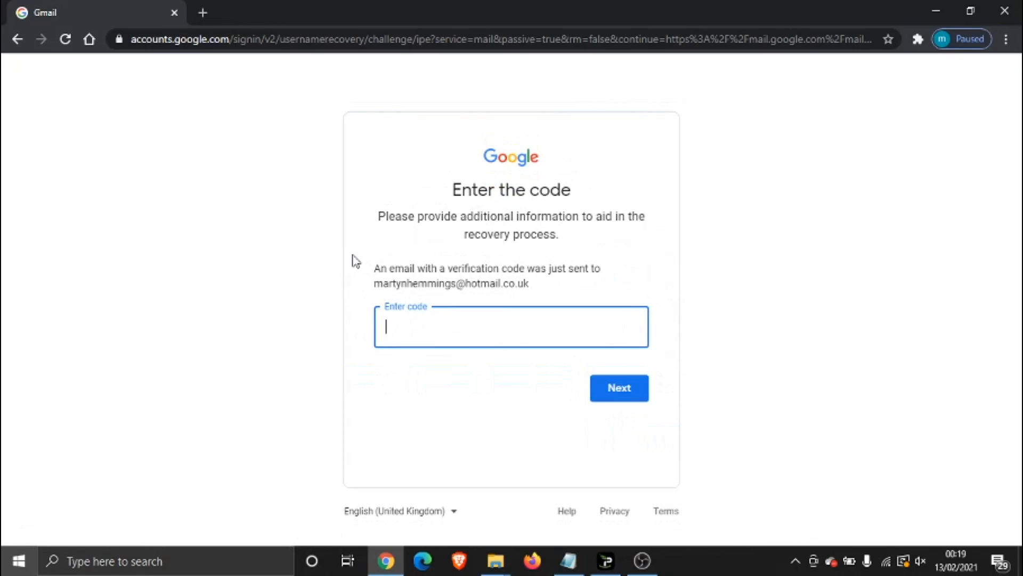
Begin a new tab for hotmail, then switch to the Windows Mail app instead
{"action": "left_click", "coordinate": [380, 13]}
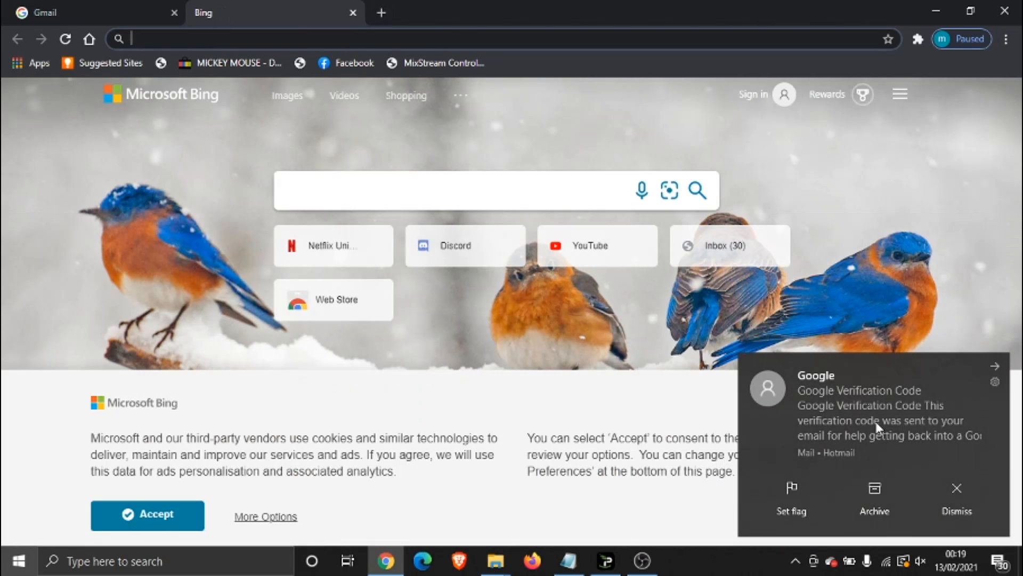
{"action": "mouse_move", "coordinate": [841, 397]}
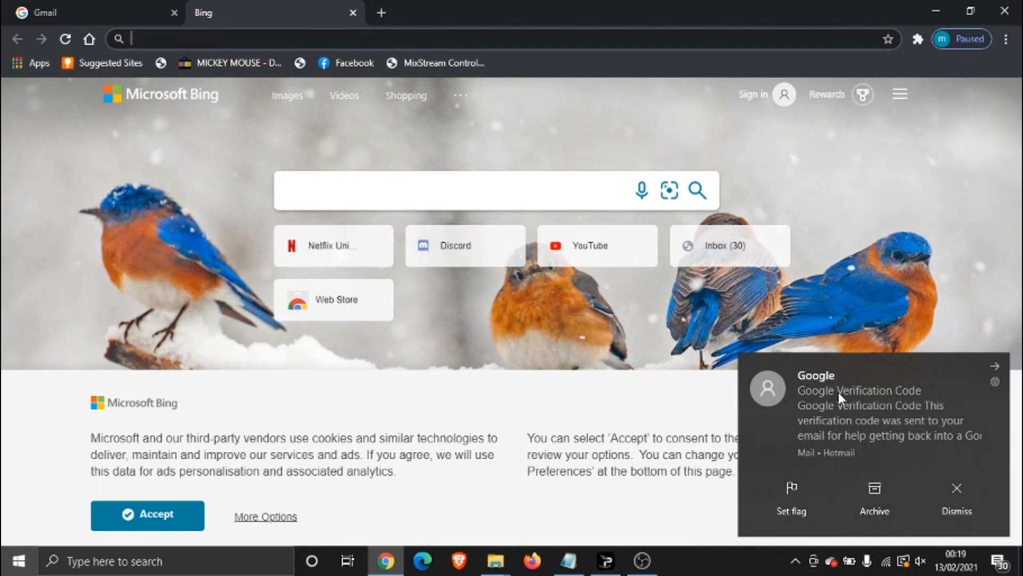
{"action": "mouse_move", "coordinate": [888, 420]}
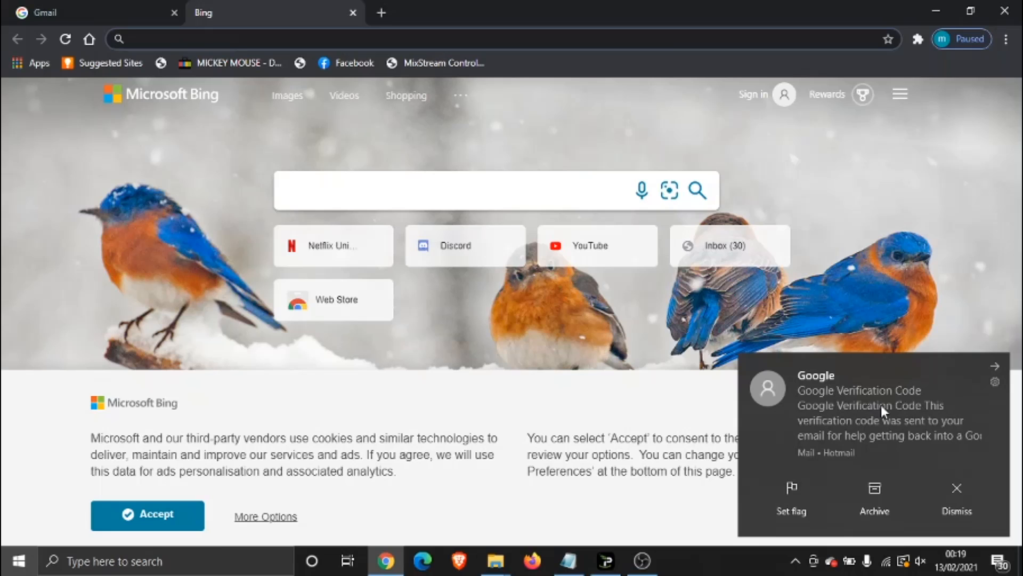
{"action": "mouse_move", "coordinate": [729, 302]}
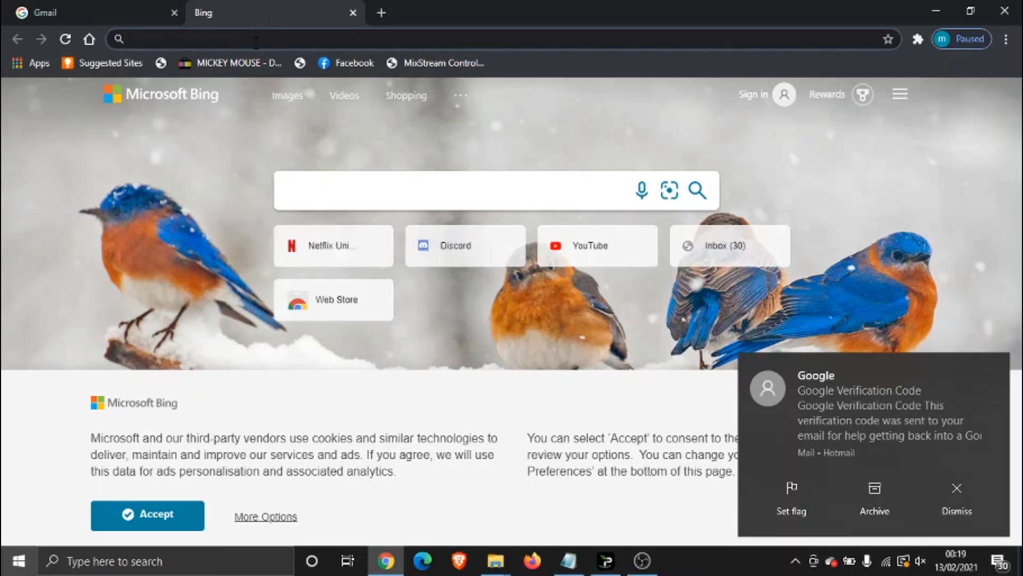
{"action": "type", "text": "hotma"}
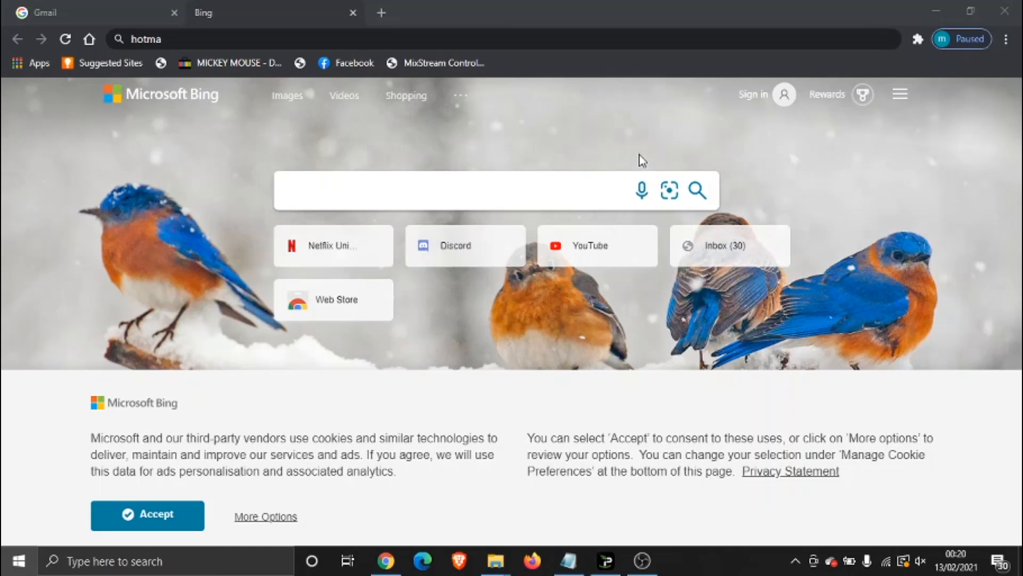
{"action": "left_click", "coordinate": [679, 560]}
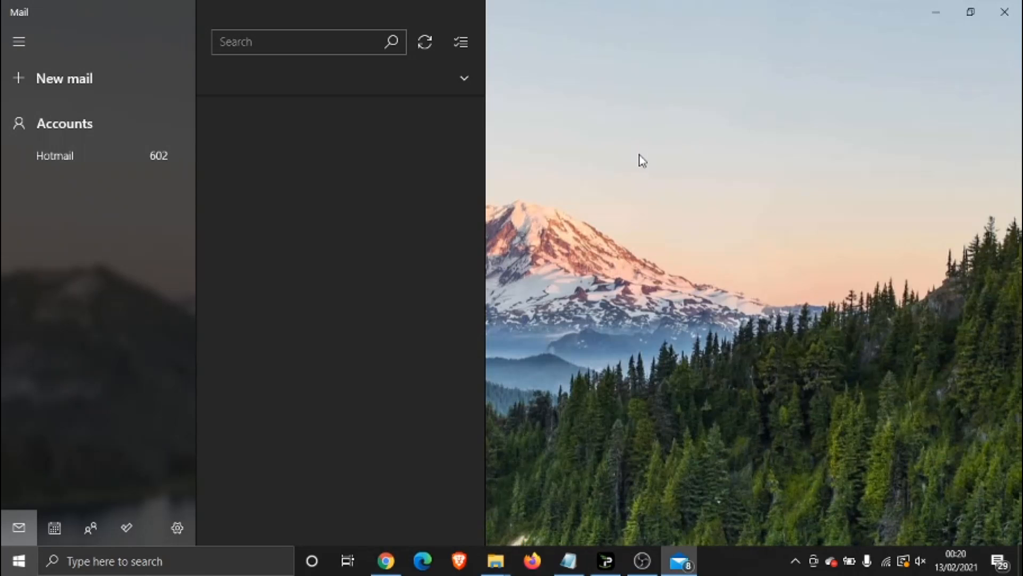
Read the Google Verification Code email in the Hotmail inbox and return to Chrome's code page
{"action": "left_click", "coordinate": [54, 156]}
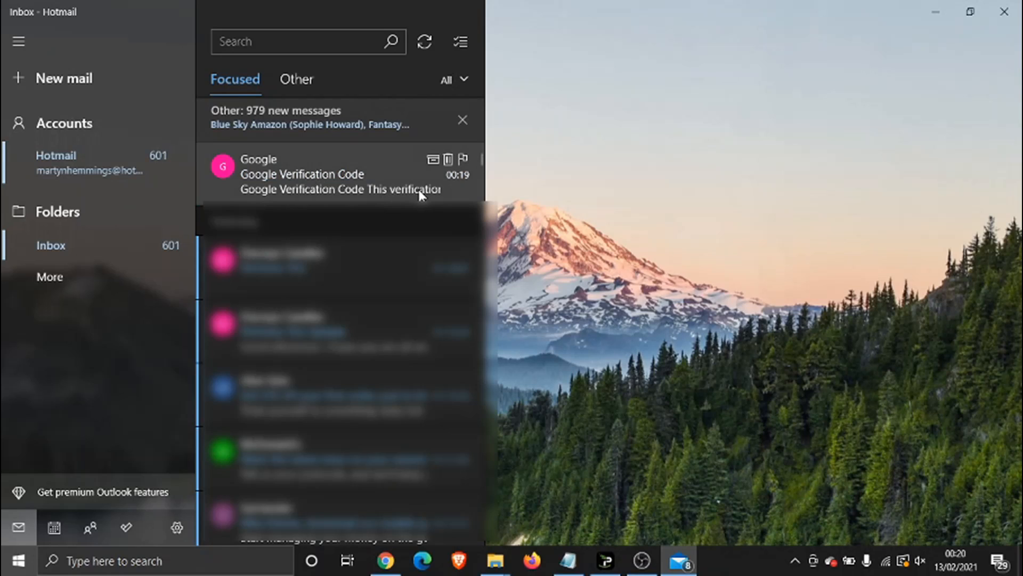
{"action": "left_click", "coordinate": [302, 174]}
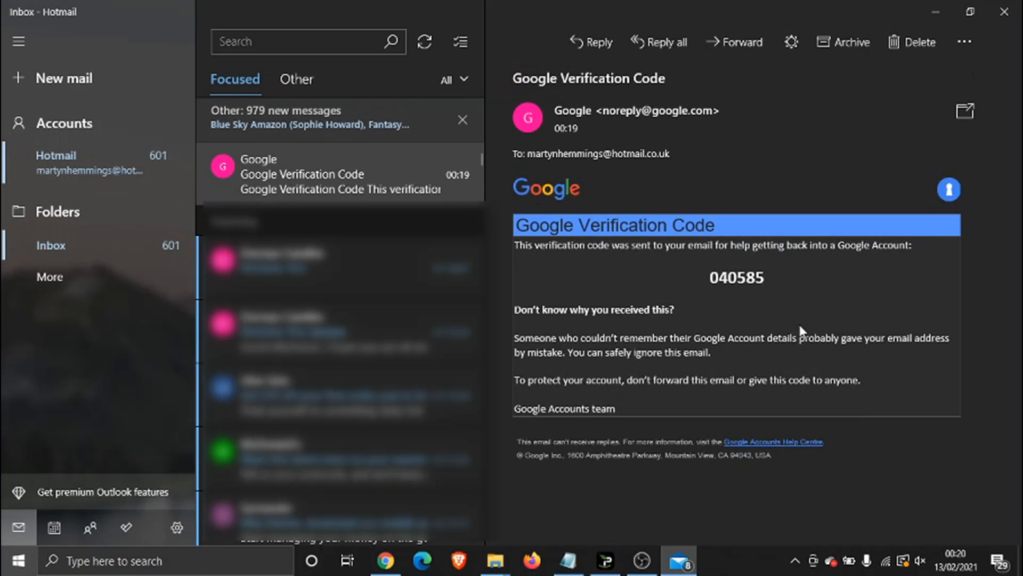
{"action": "mouse_move", "coordinate": [610, 237]}
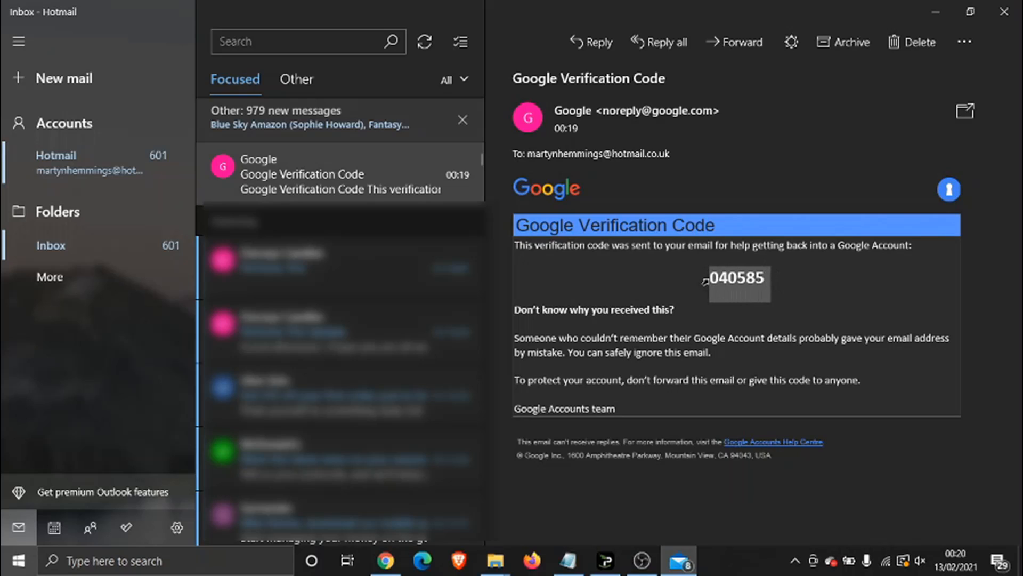
{"action": "left_click", "coordinate": [386, 560]}
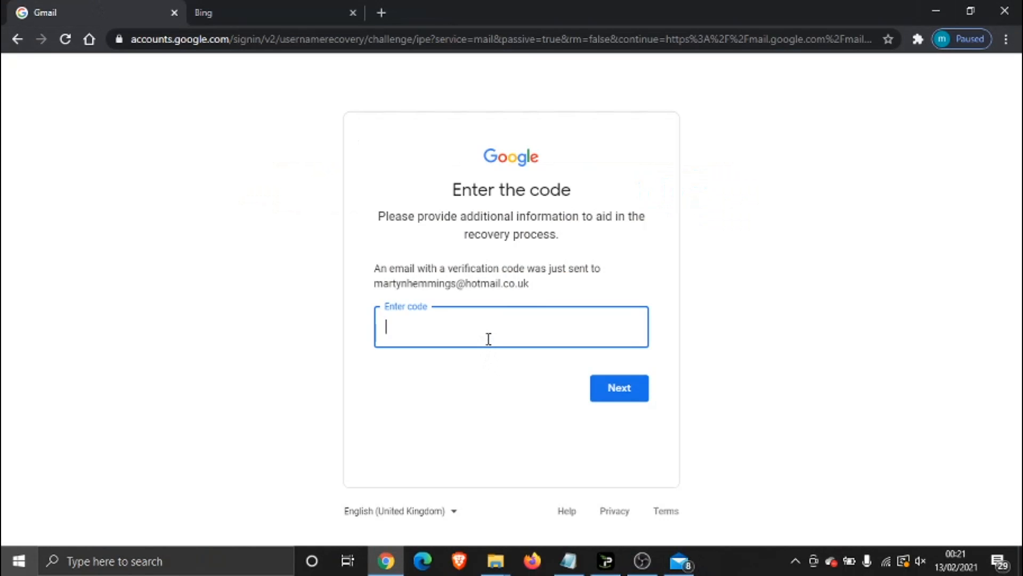
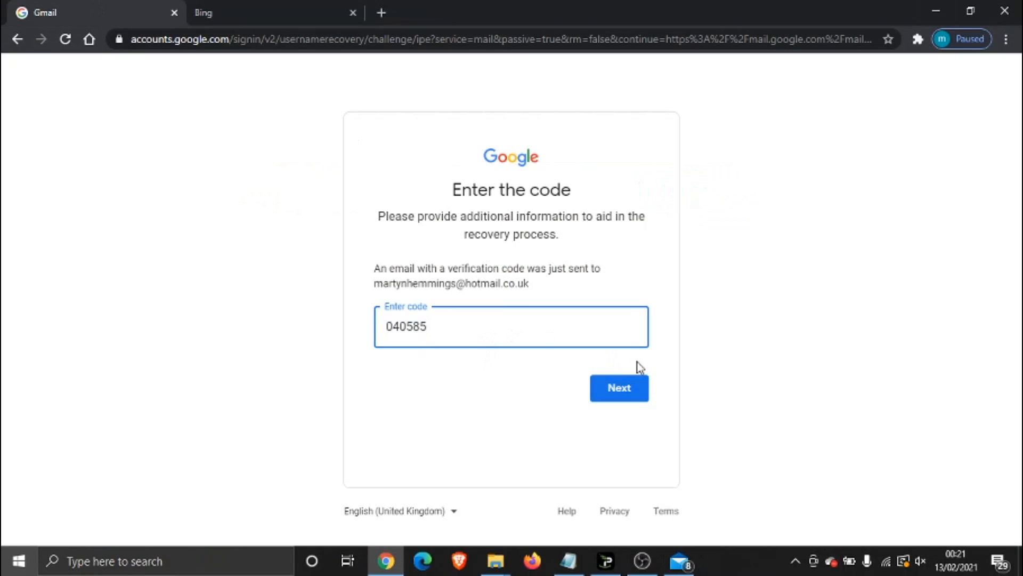
{"action": "left_click", "coordinate": [618, 387]}
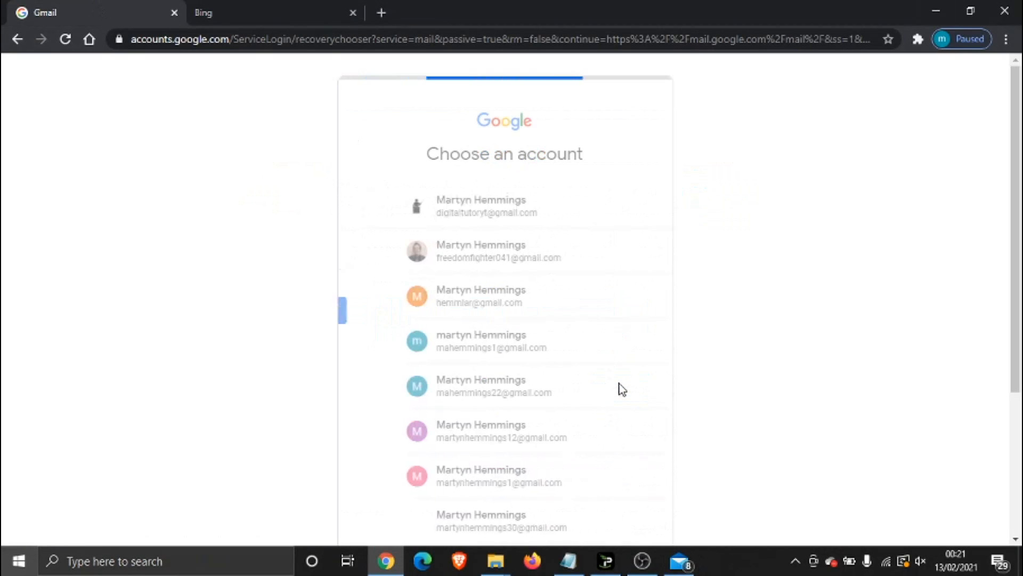
{"action": "mouse_move", "coordinate": [621, 388]}
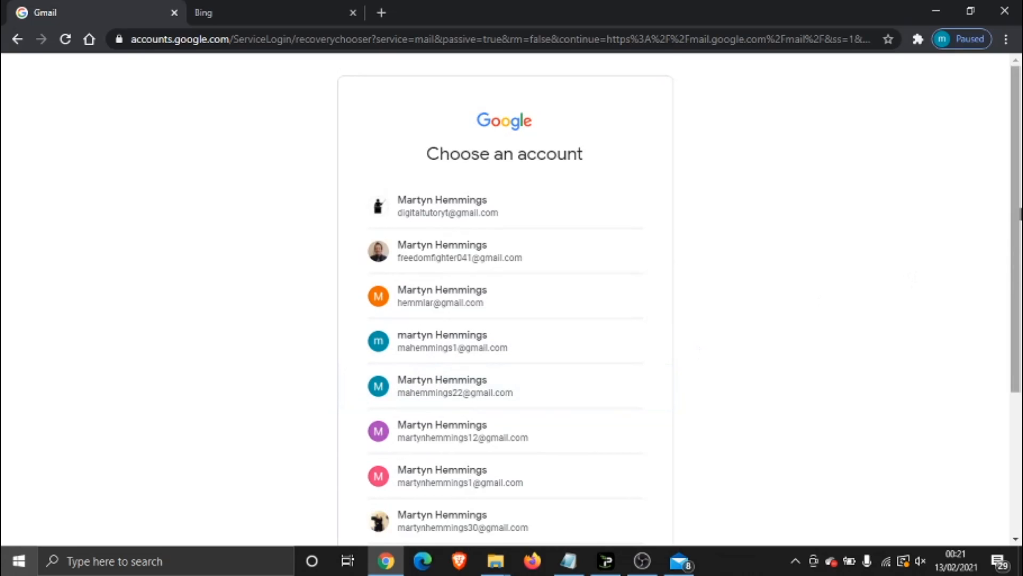
Choose the sixth entry in the recovered-accounts list to reach its password prompt
{"action": "scroll", "scroll_direction": "down", "scroll_amount": 3}
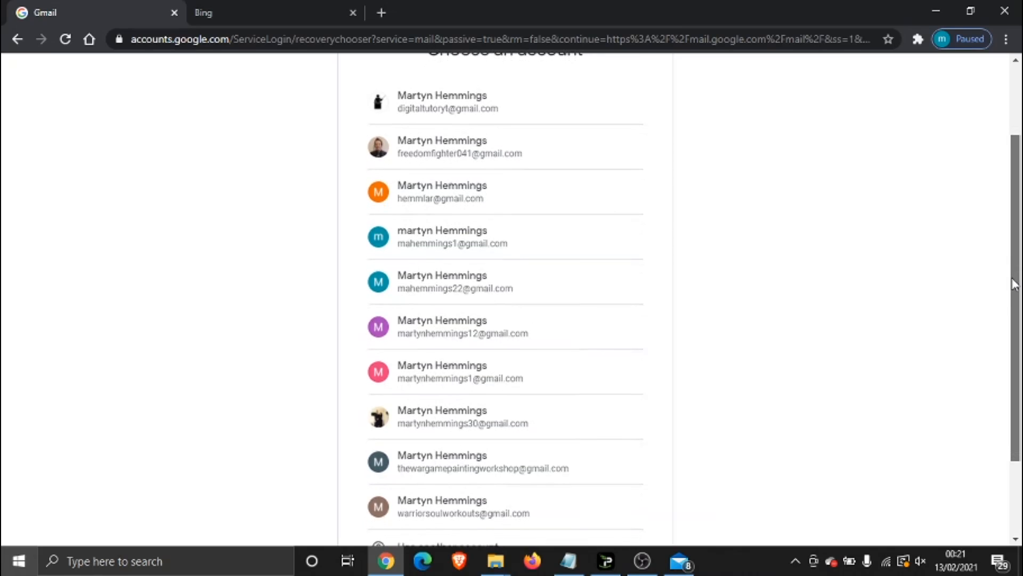
{"action": "scroll", "scroll_direction": "down", "scroll_amount": 3}
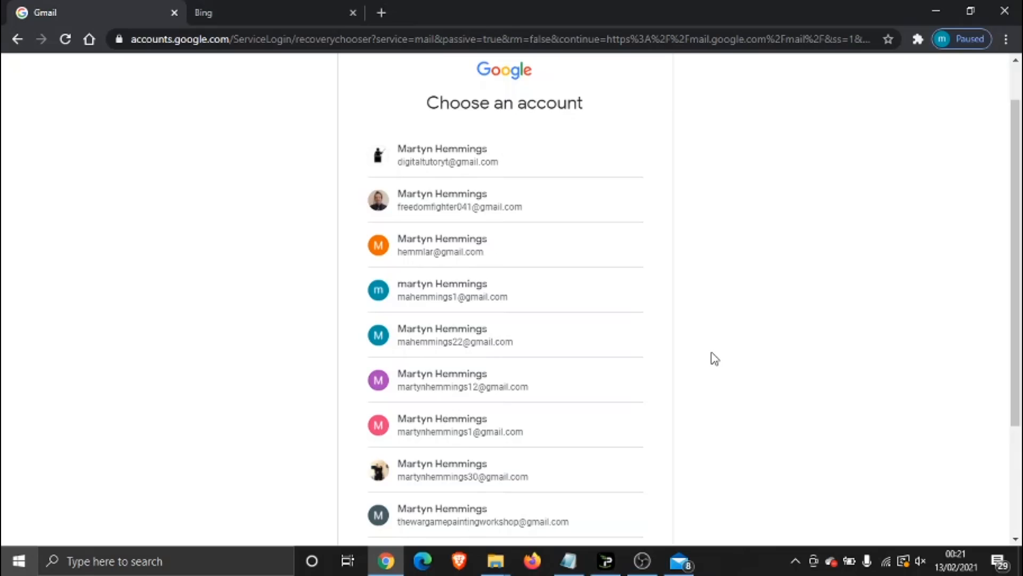
{"action": "scroll", "scroll_direction": "down", "scroll_amount": 3}
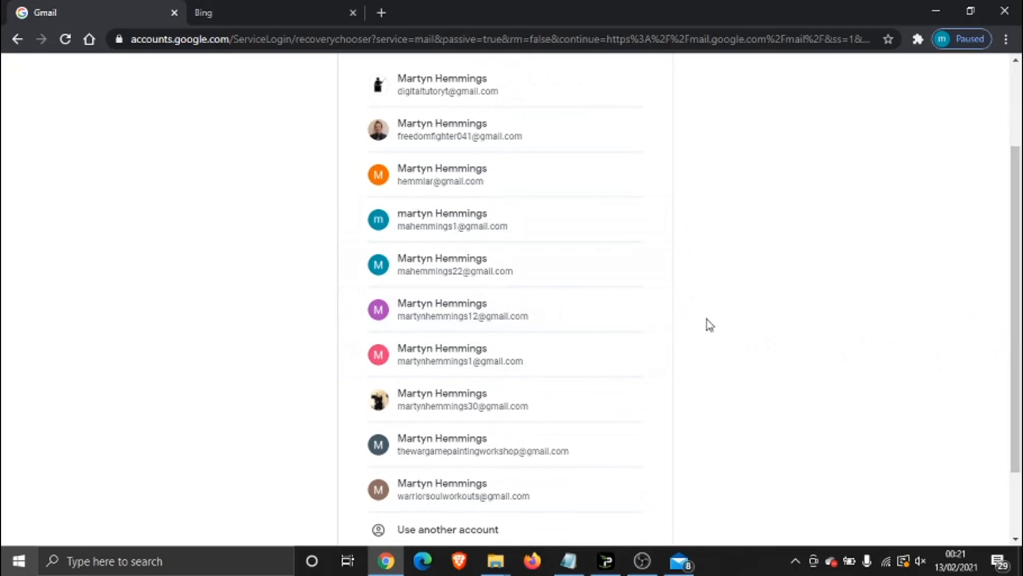
{"action": "mouse_move", "coordinate": [563, 314]}
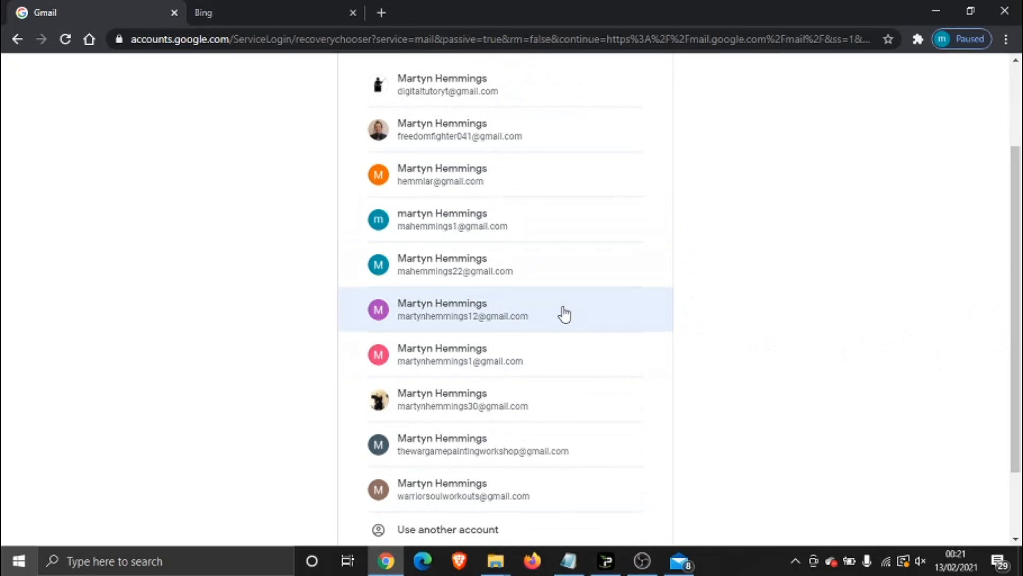
{"action": "mouse_move", "coordinate": [527, 312]}
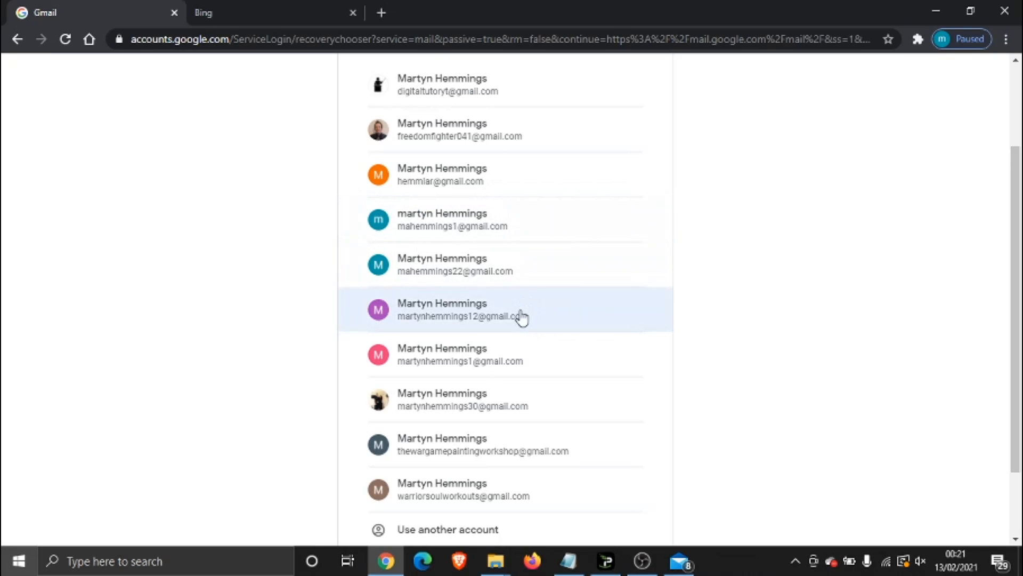
{"action": "left_click", "coordinate": [461, 309]}
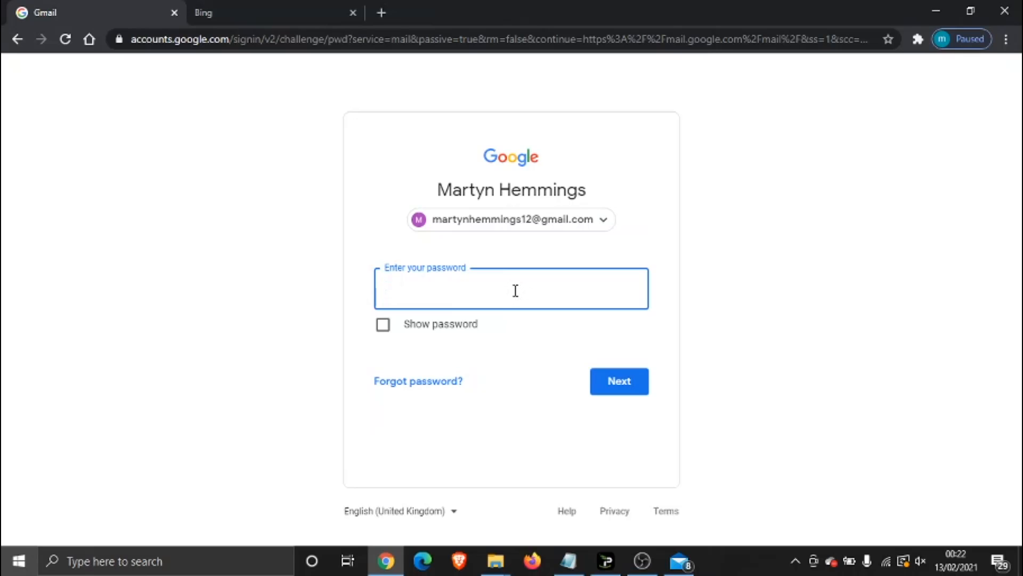
{"action": "mouse_move", "coordinate": [423, 394]}
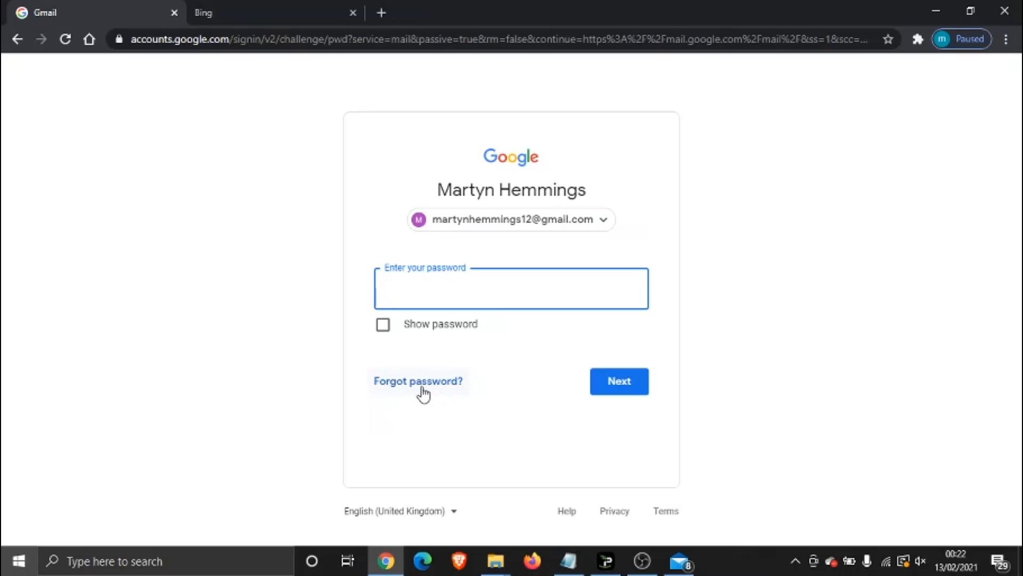
Start 'Forgot password?' recovery and submit the last remembered password
{"action": "left_click", "coordinate": [418, 380]}
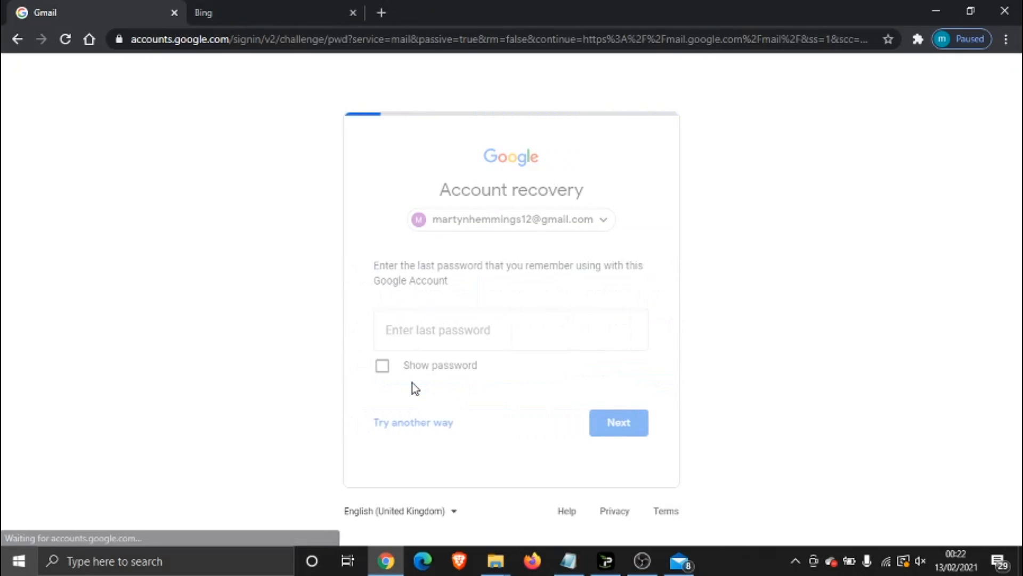
{"action": "left_click", "coordinate": [510, 329]}
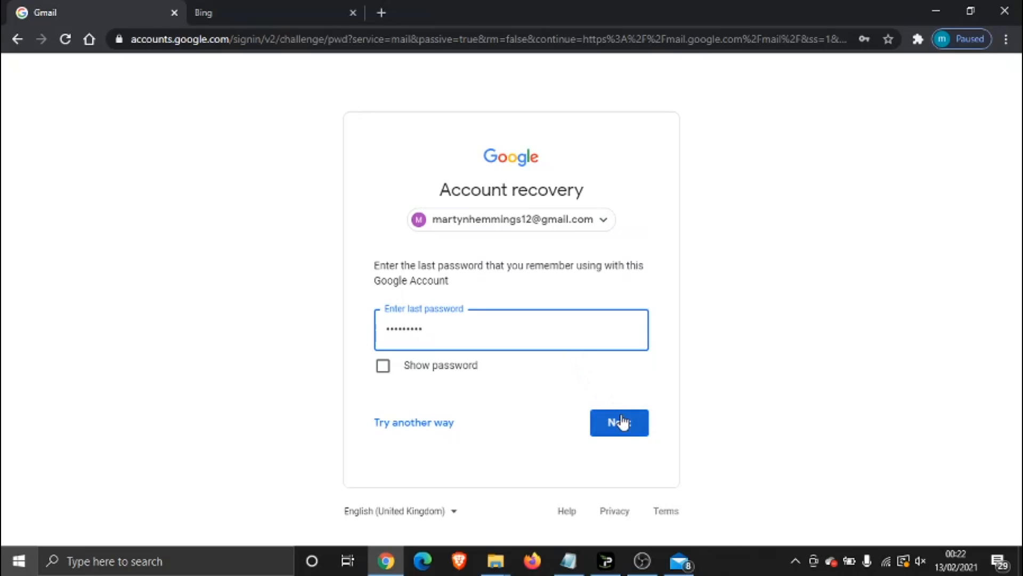
{"action": "left_click", "coordinate": [618, 422]}
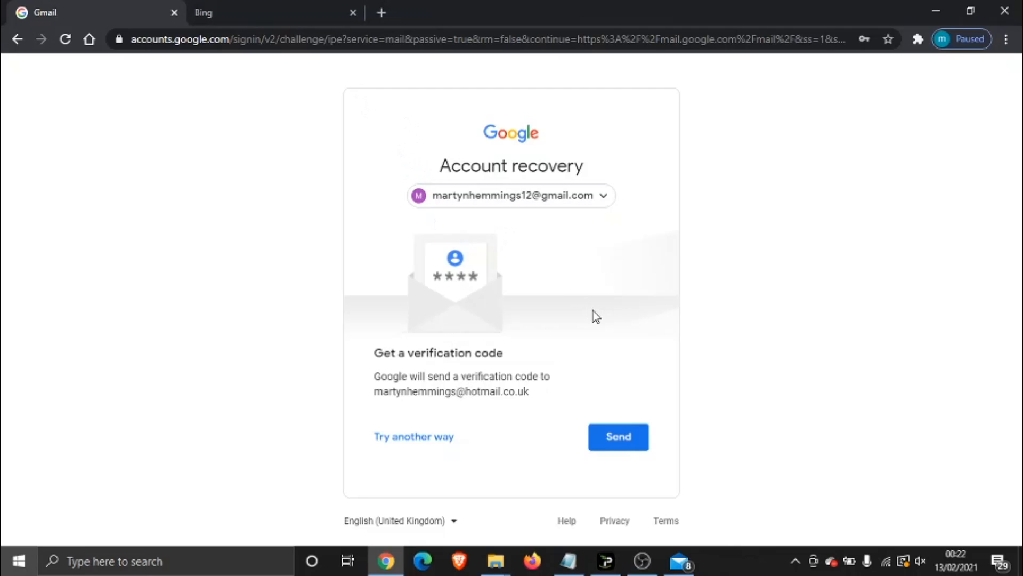
{"action": "mouse_move", "coordinate": [731, 423]}
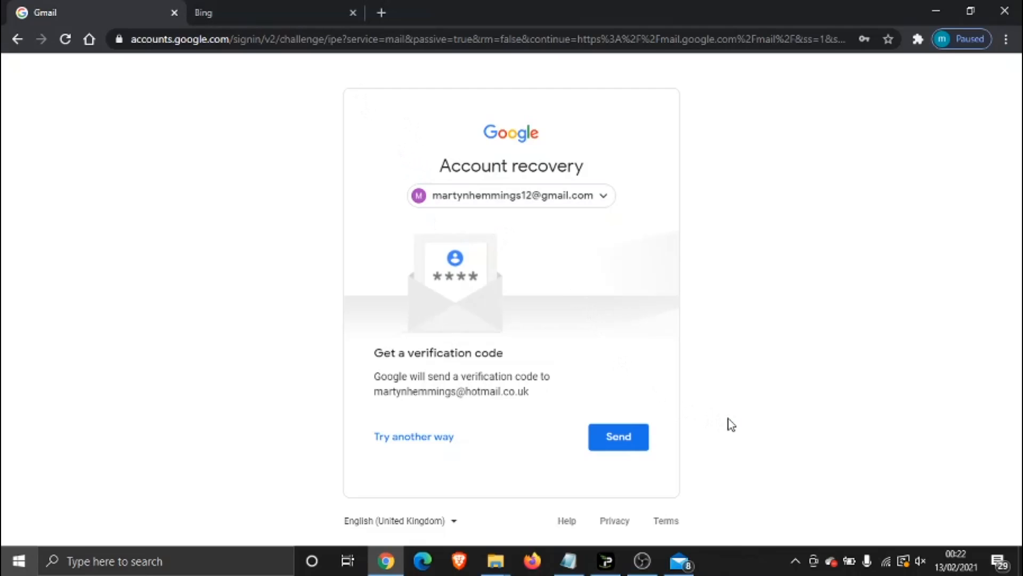
{"action": "mouse_move", "coordinate": [881, 449]}
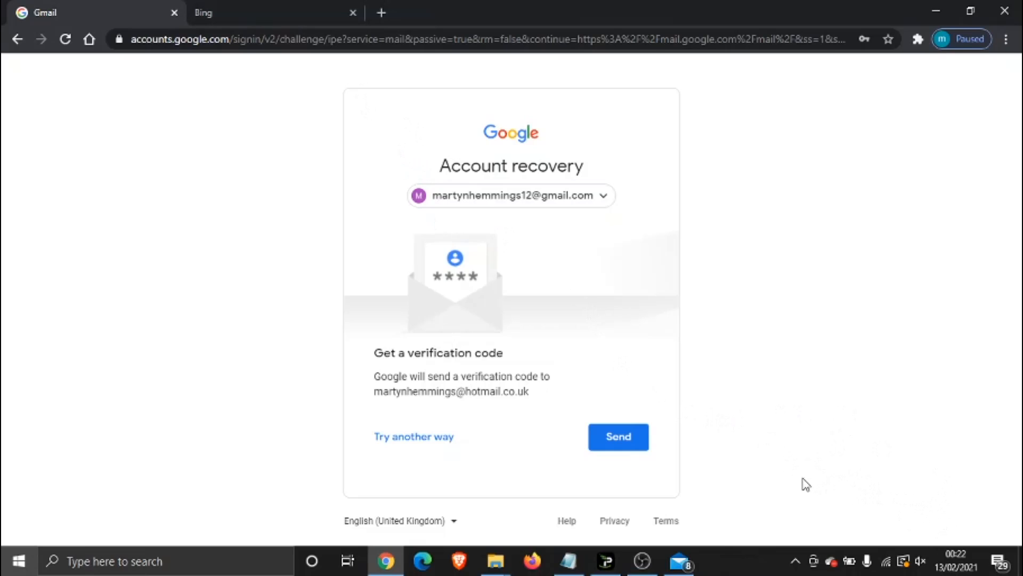
{"action": "mouse_move", "coordinate": [467, 354]}
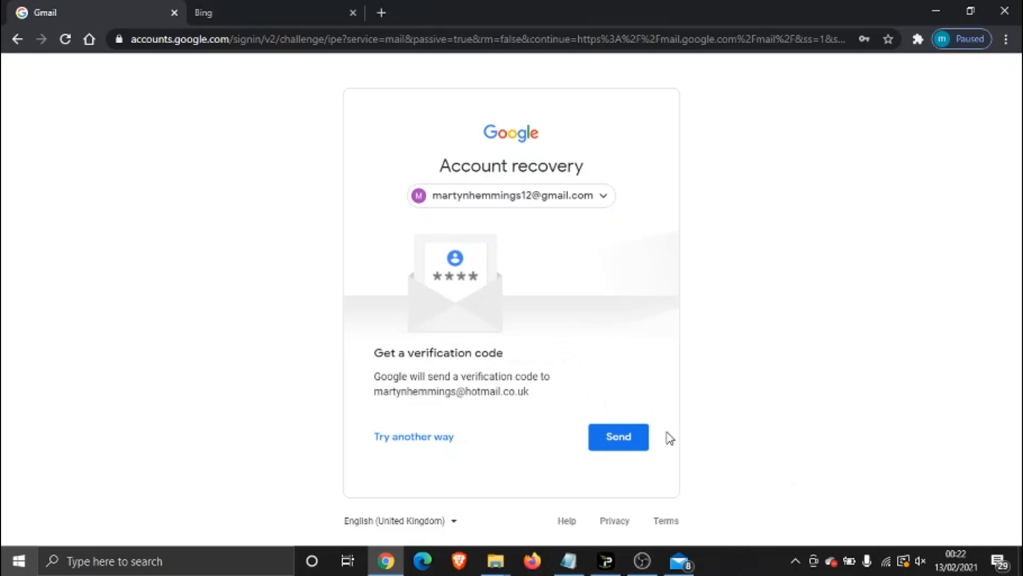
{"action": "mouse_move", "coordinate": [681, 560]}
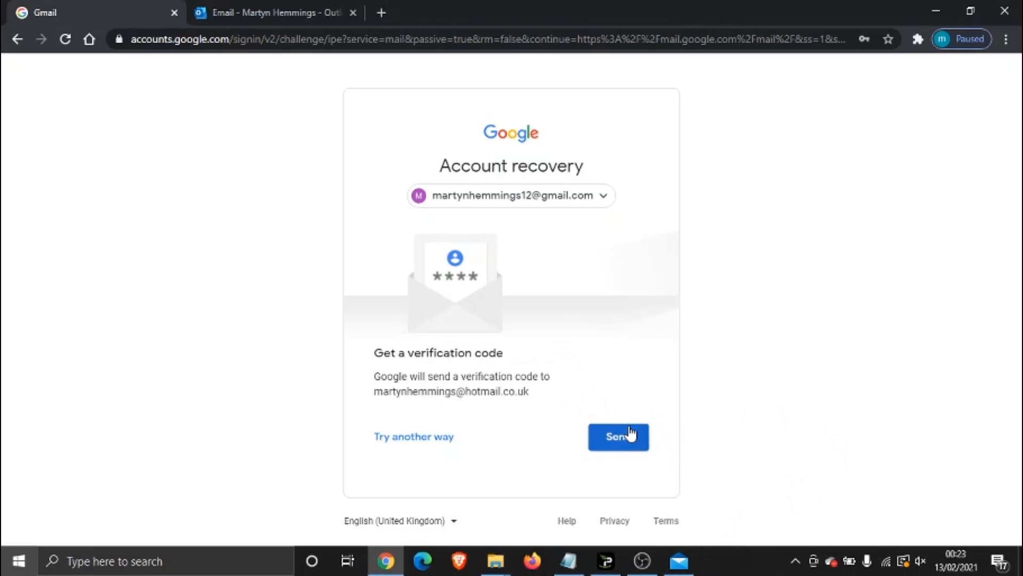
{"action": "mouse_move", "coordinate": [684, 498]}
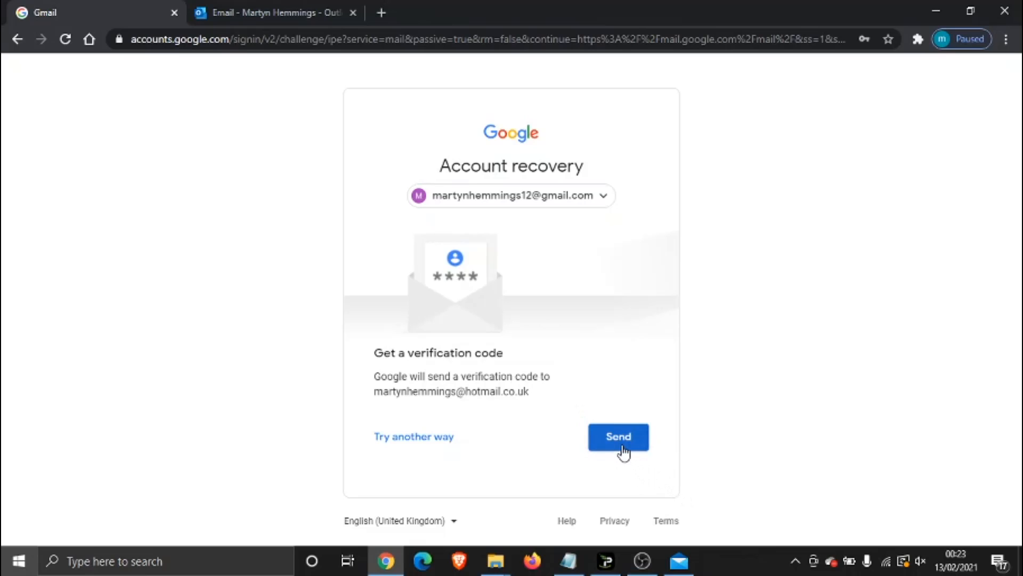
Have a new code emailed, then reload the Outlook inbox and read the newest Google Verification Code email
{"action": "left_click", "coordinate": [617, 436]}
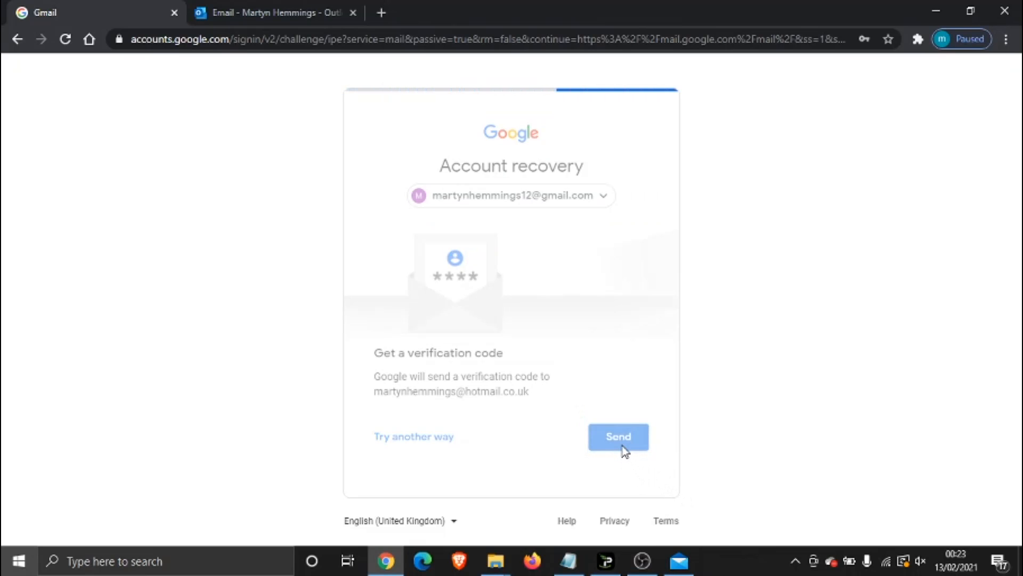
{"action": "left_click", "coordinate": [617, 435]}
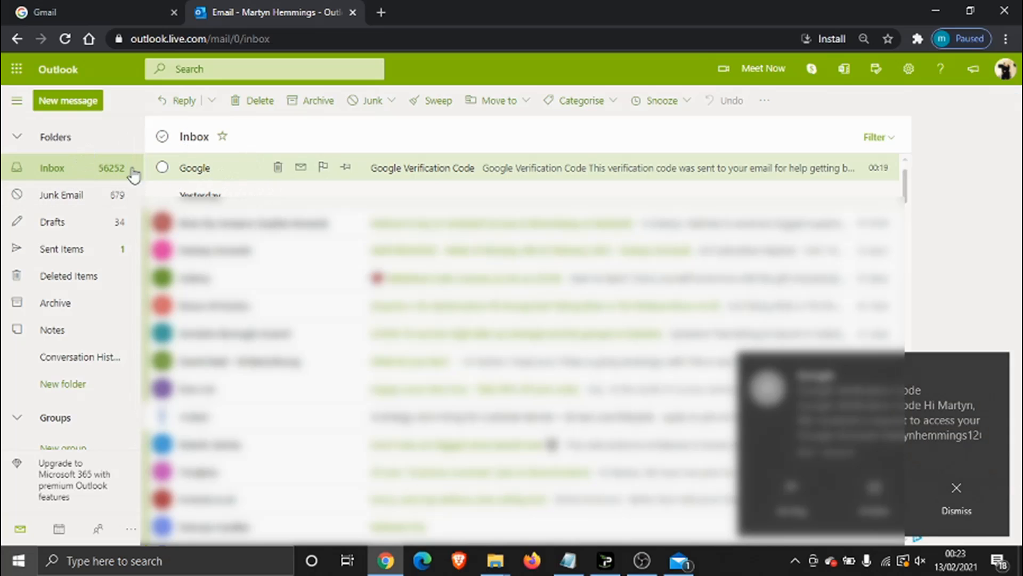
{"action": "left_click", "coordinate": [200, 39]}
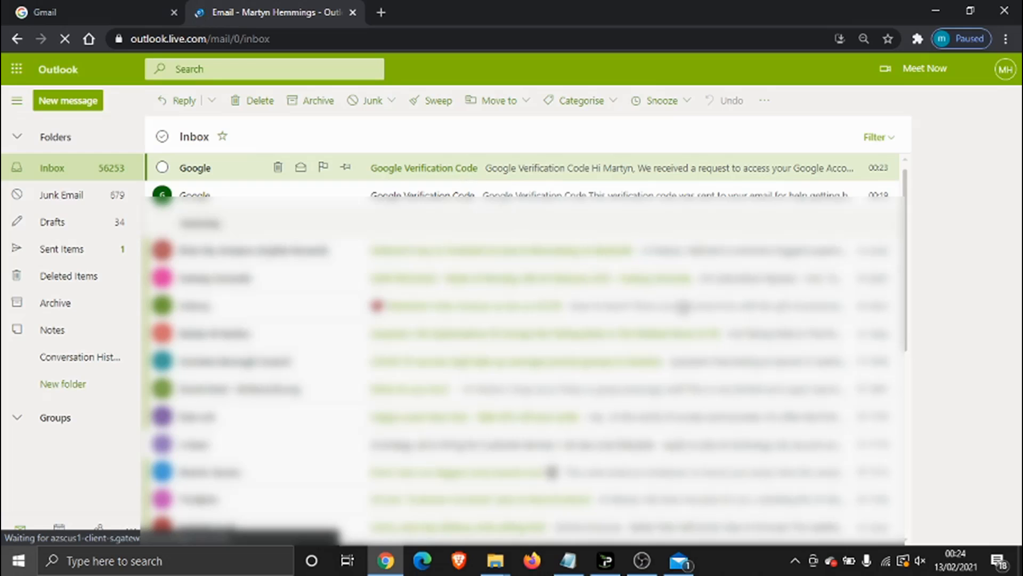
{"action": "left_click", "coordinate": [423, 167]}
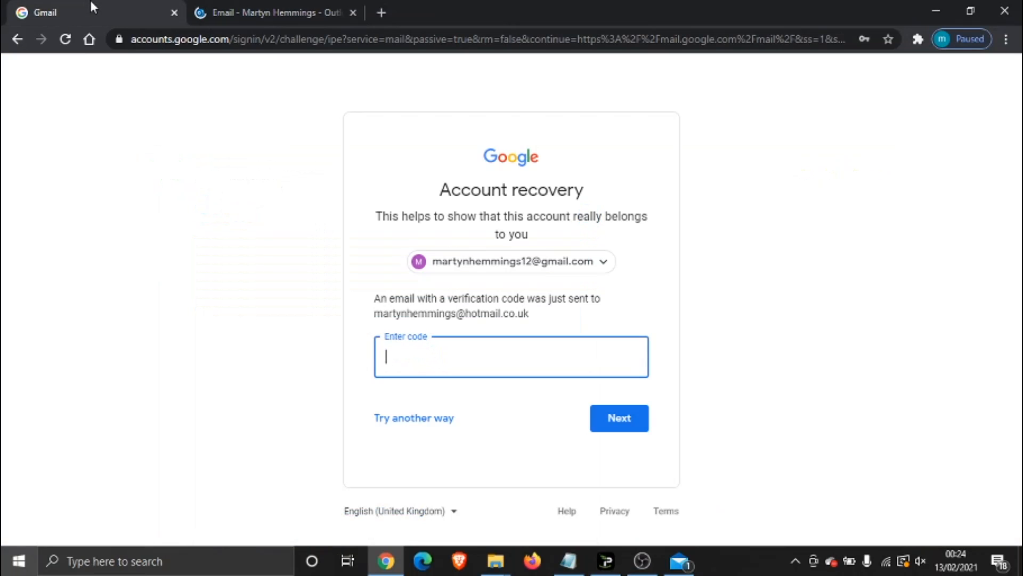
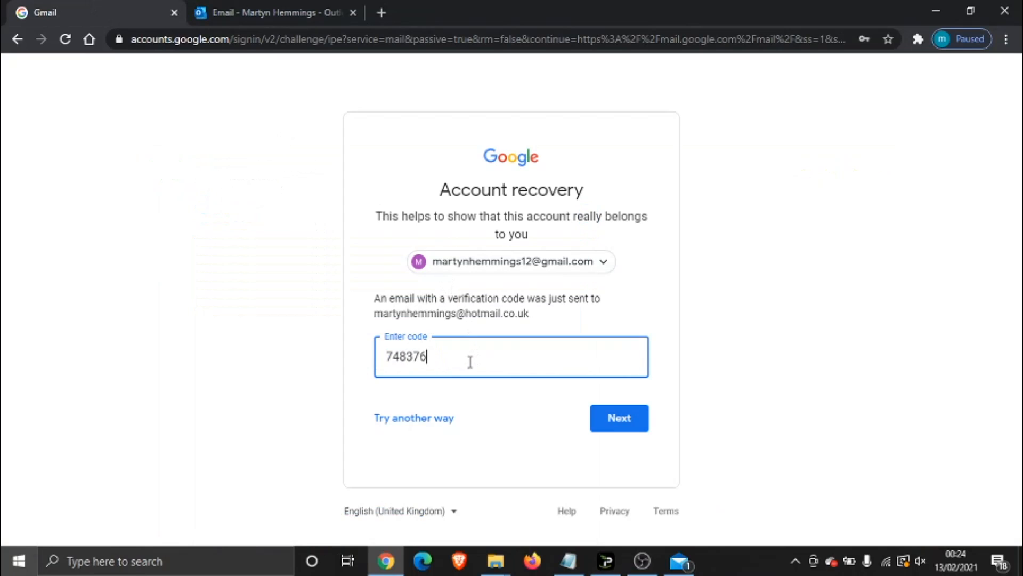
{"action": "left_click", "coordinate": [619, 418]}
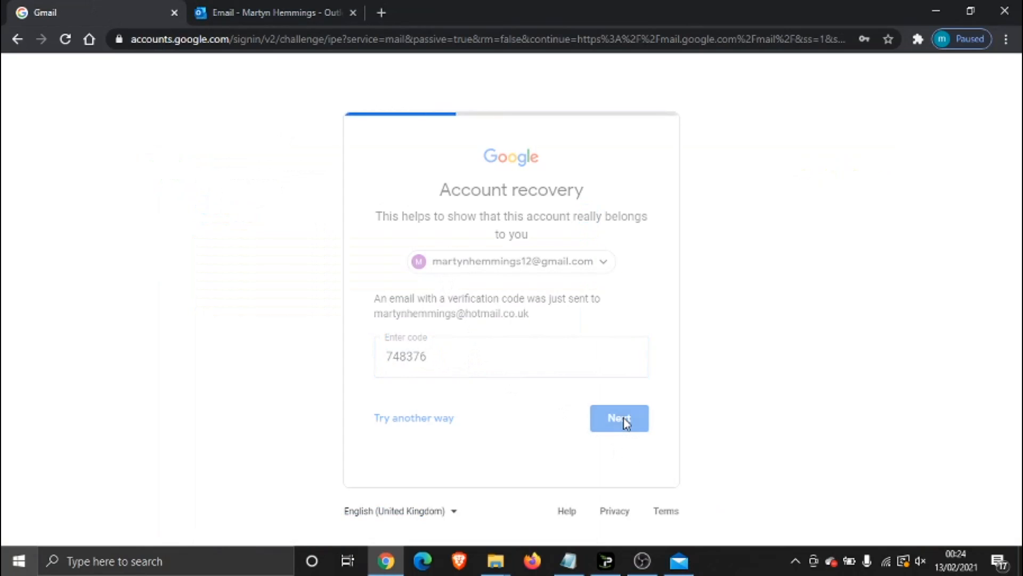
{"action": "left_click", "coordinate": [618, 418]}
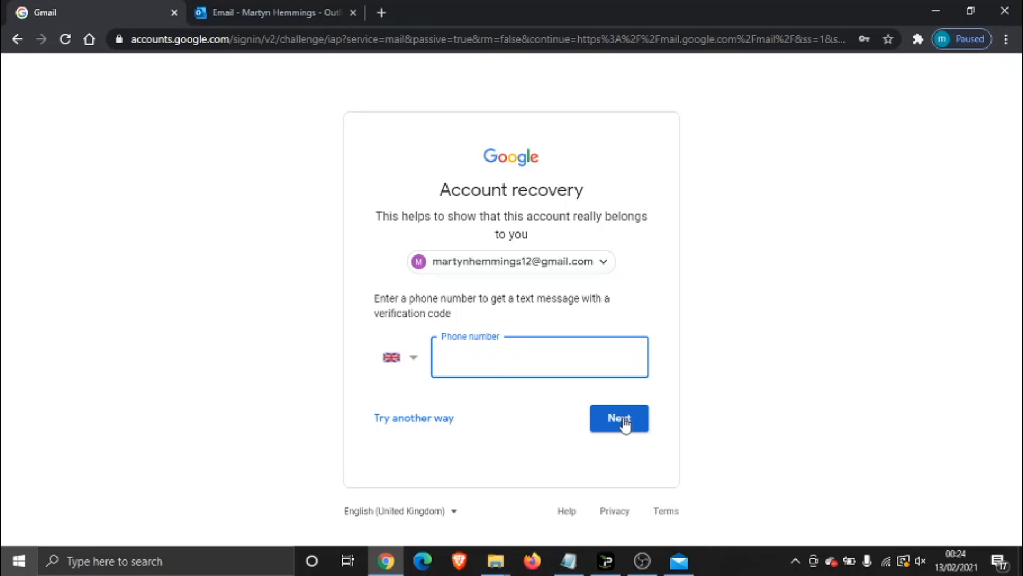
Enter the recovery phone number, then enter and submit the texted verification code
{"action": "left_click", "coordinate": [618, 417]}
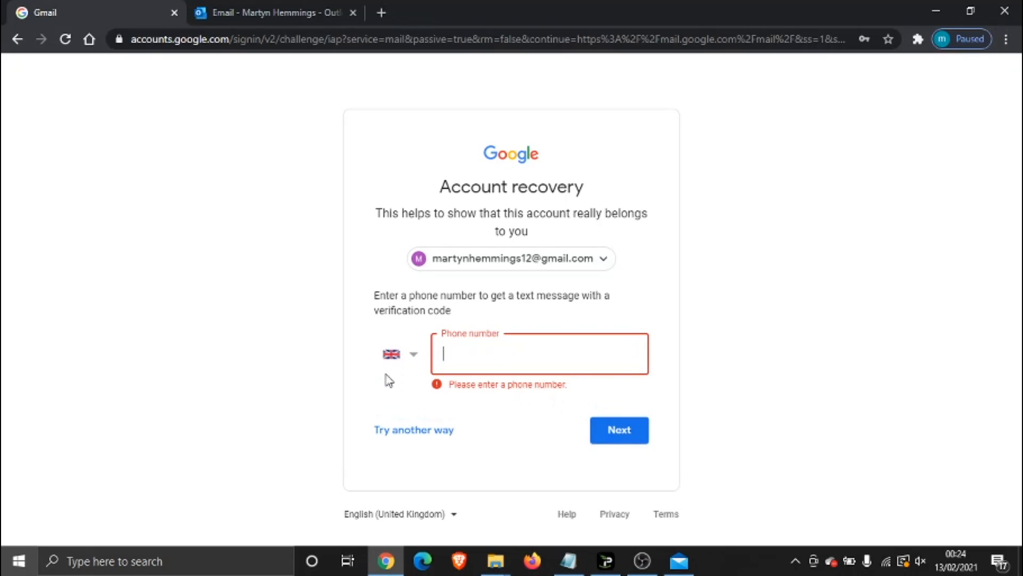
{"action": "left_click", "coordinate": [400, 354]}
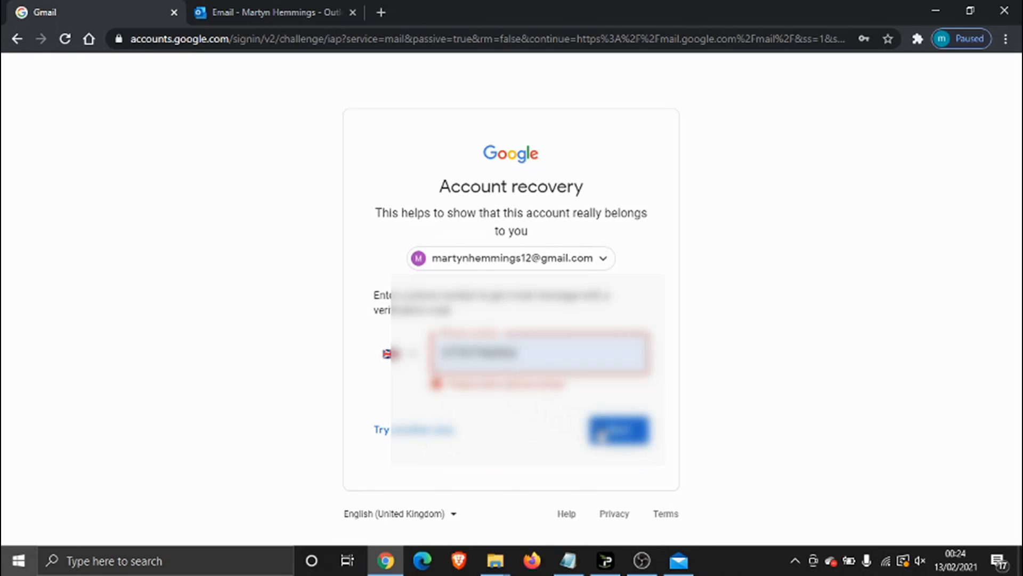
{"action": "left_click", "coordinate": [617, 432]}
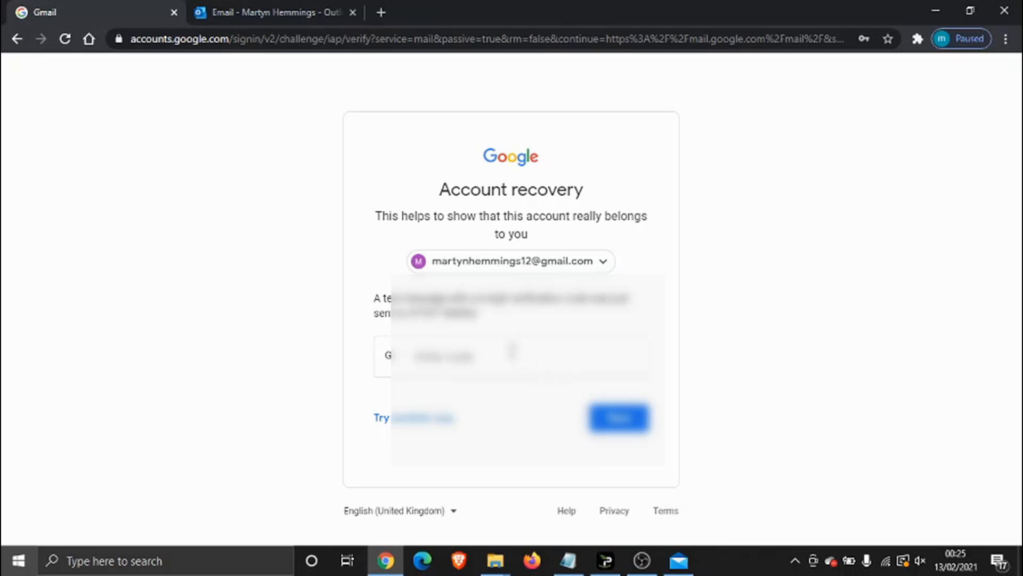
{"action": "left_click", "coordinate": [513, 355]}
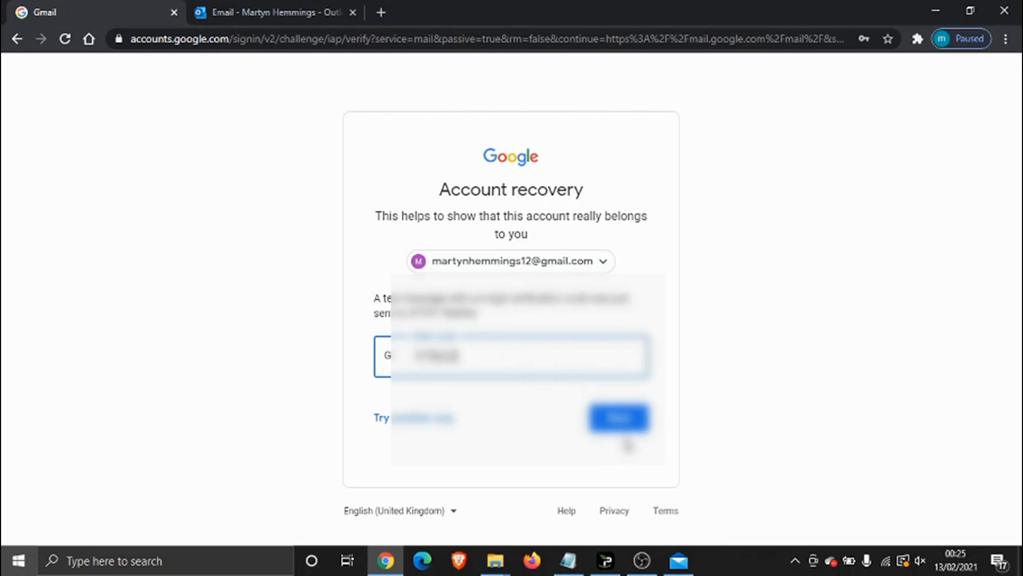
{"action": "left_click", "coordinate": [618, 418]}
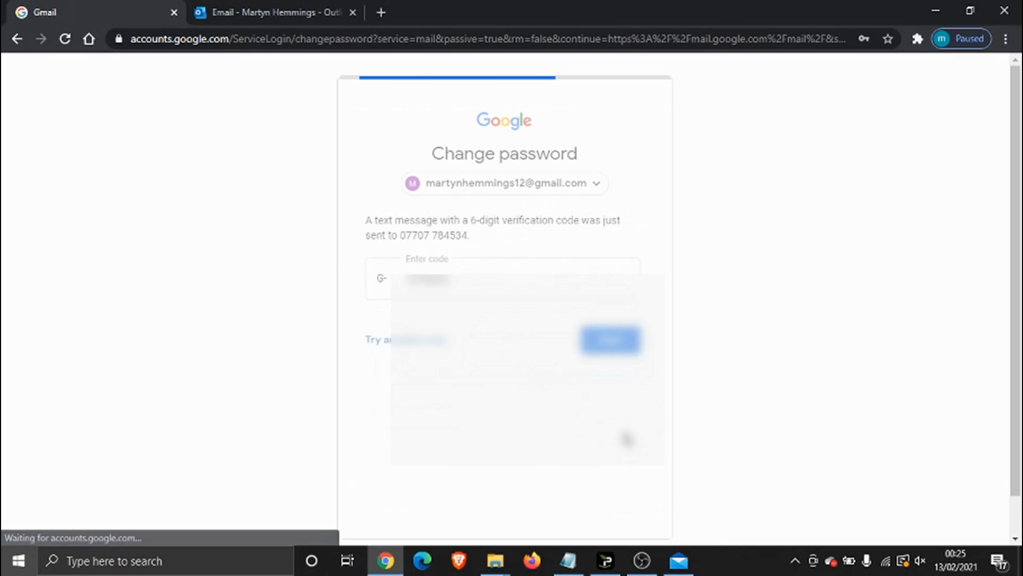
Enter the new password in Create password, briefly showing the characters to check them
{"action": "left_click", "coordinate": [609, 340]}
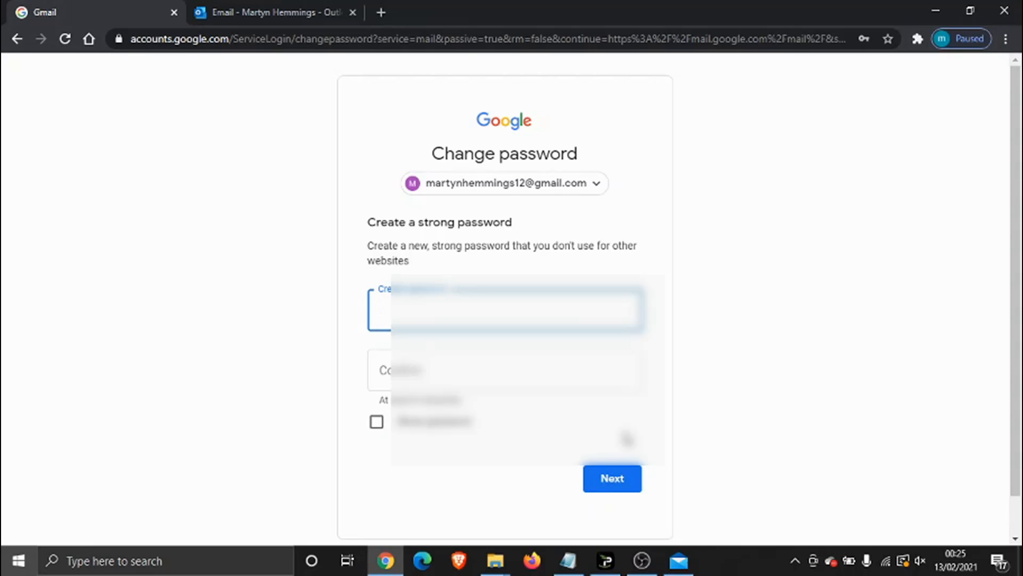
{"action": "left_click", "coordinate": [379, 310]}
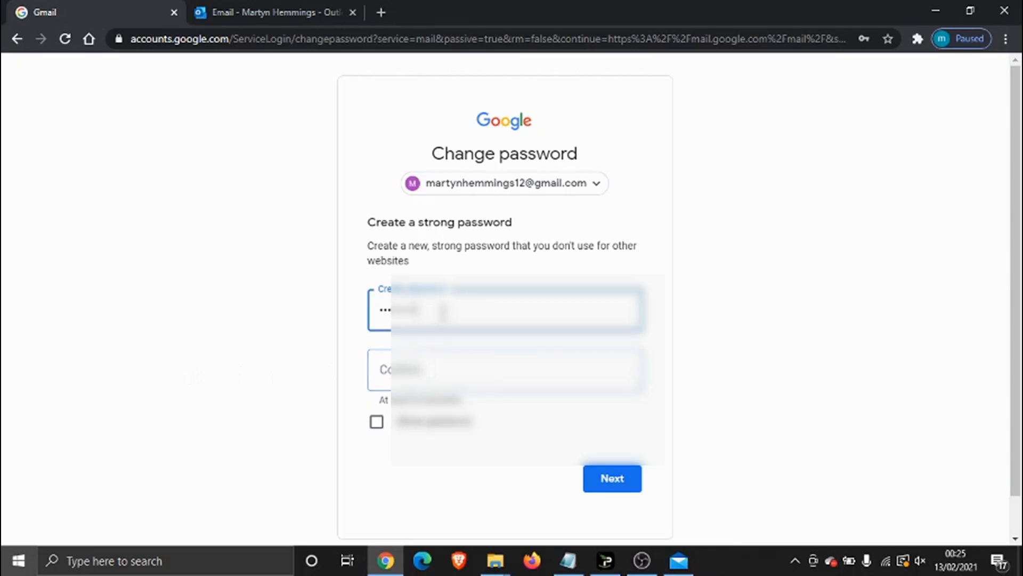
{"action": "left_click", "coordinate": [376, 422]}
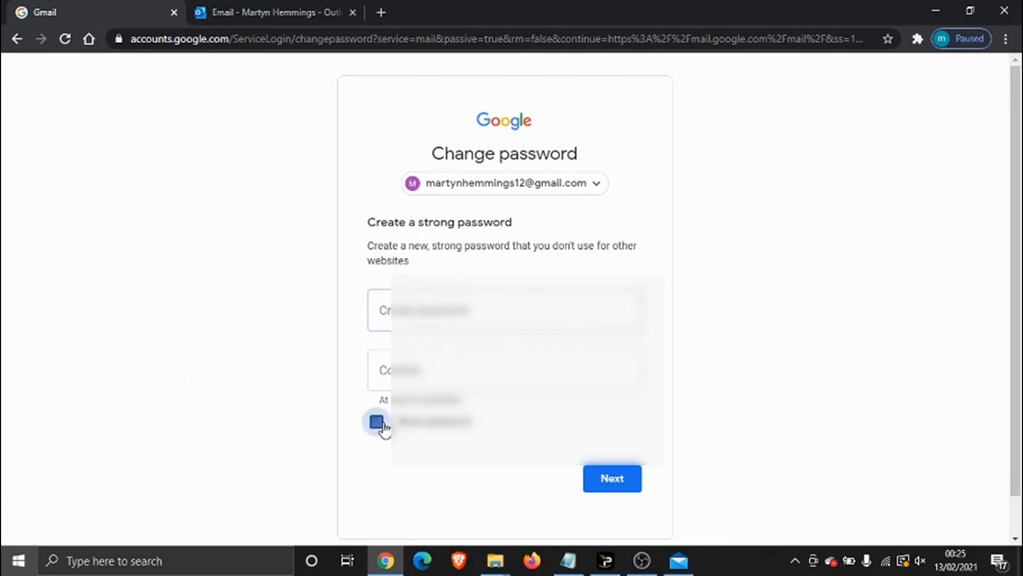
{"action": "left_click", "coordinate": [376, 422]}
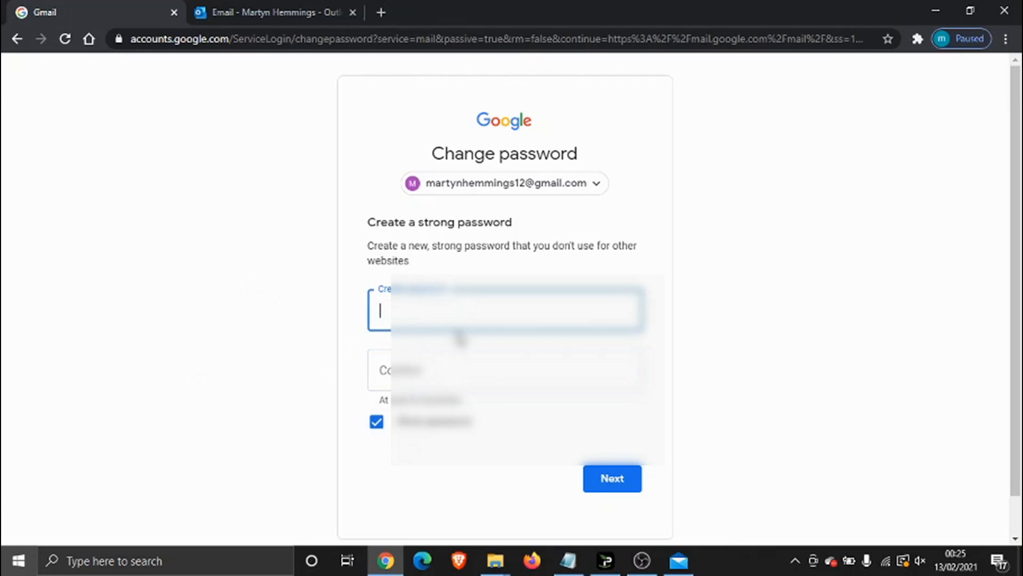
{"action": "type", "text": "W"}
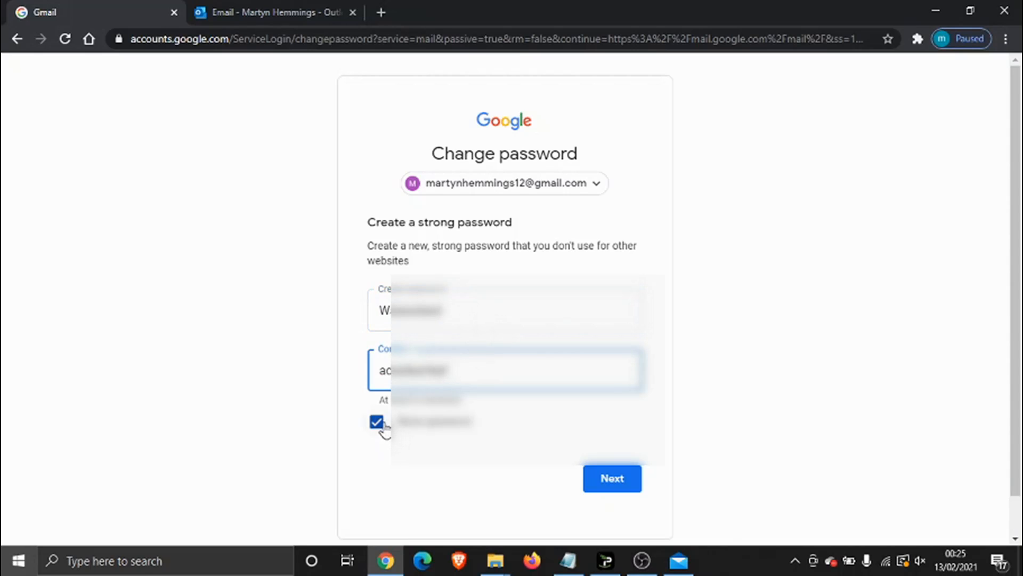
{"action": "left_click", "coordinate": [376, 422]}
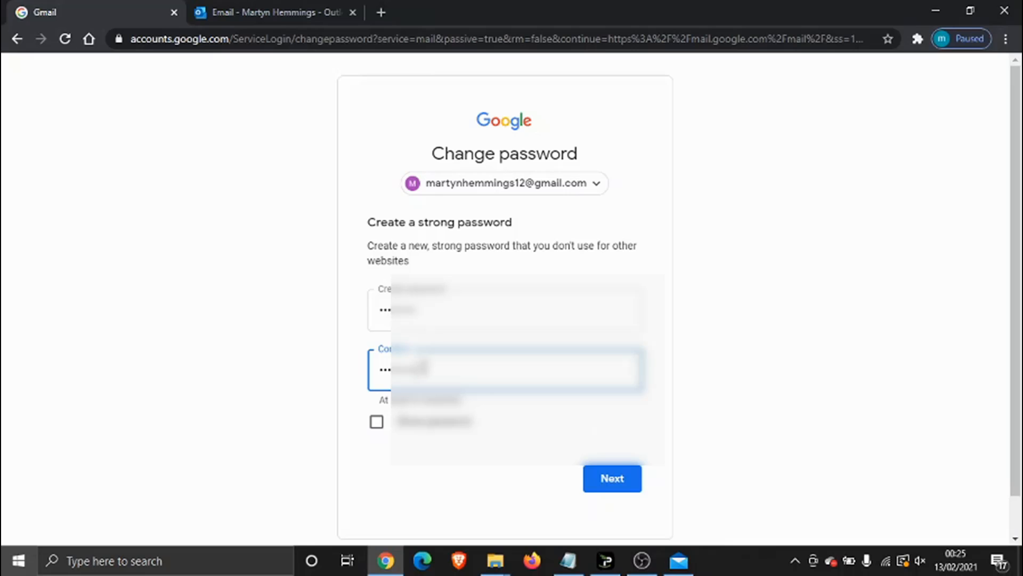
Enter the confirmation password and submit the new password
{"action": "left_click", "coordinate": [610, 478]}
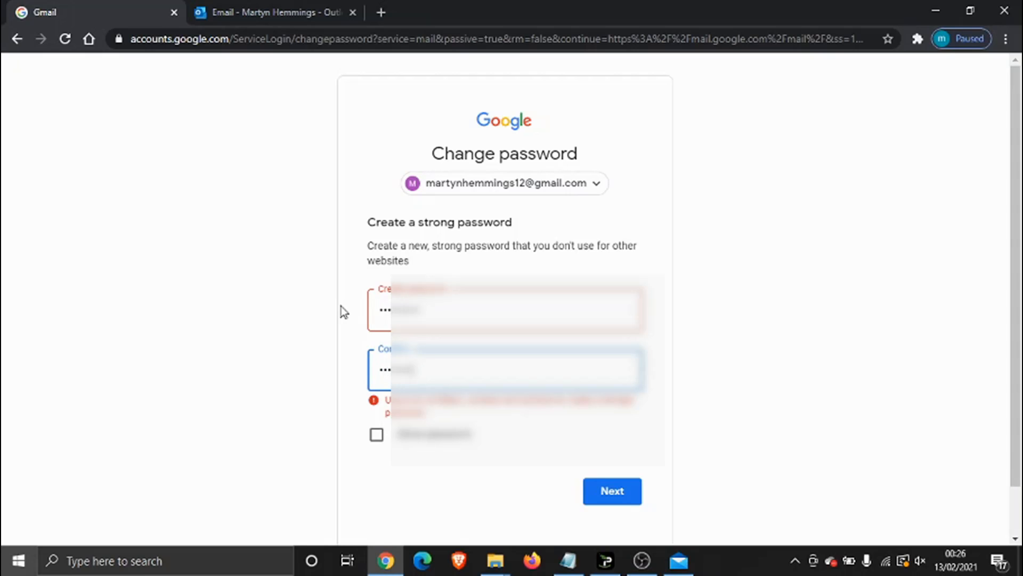
{"action": "left_click", "coordinate": [611, 490]}
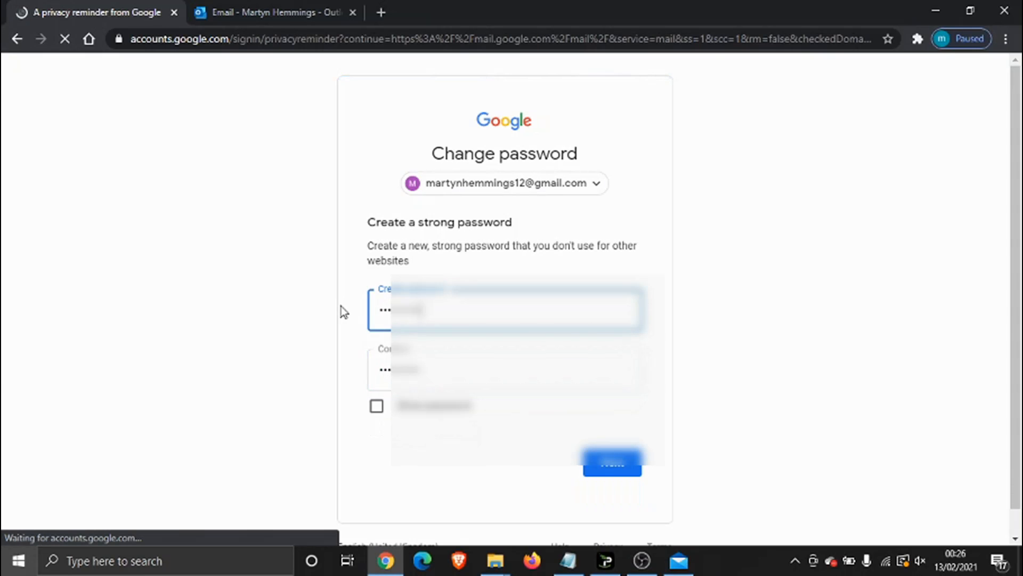
Read through the privacy reminder and accept it with I AGREE to continue to Gmail
{"action": "left_click", "coordinate": [612, 464]}
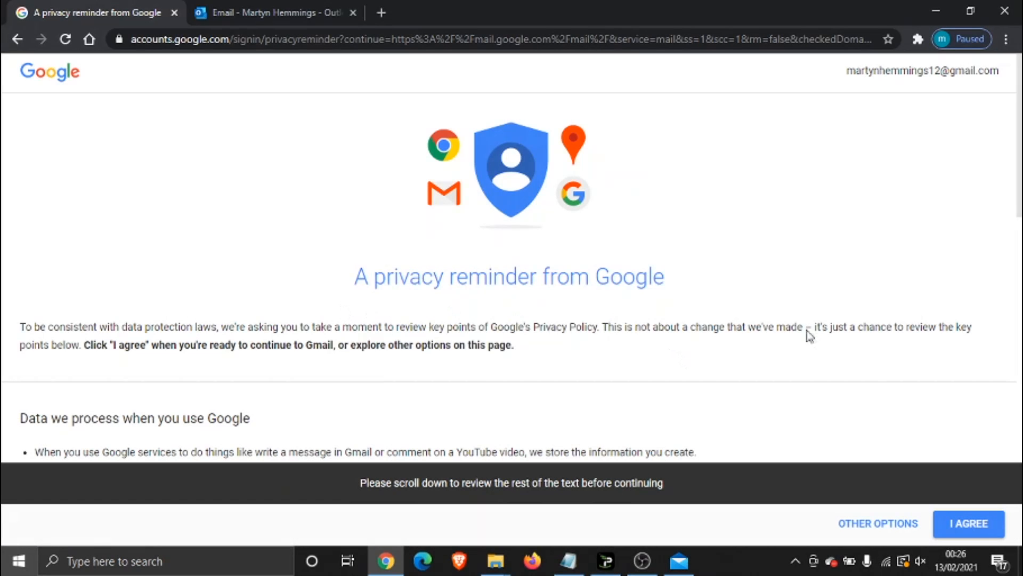
{"action": "scroll", "scroll_direction": "down", "scroll_amount": 3}
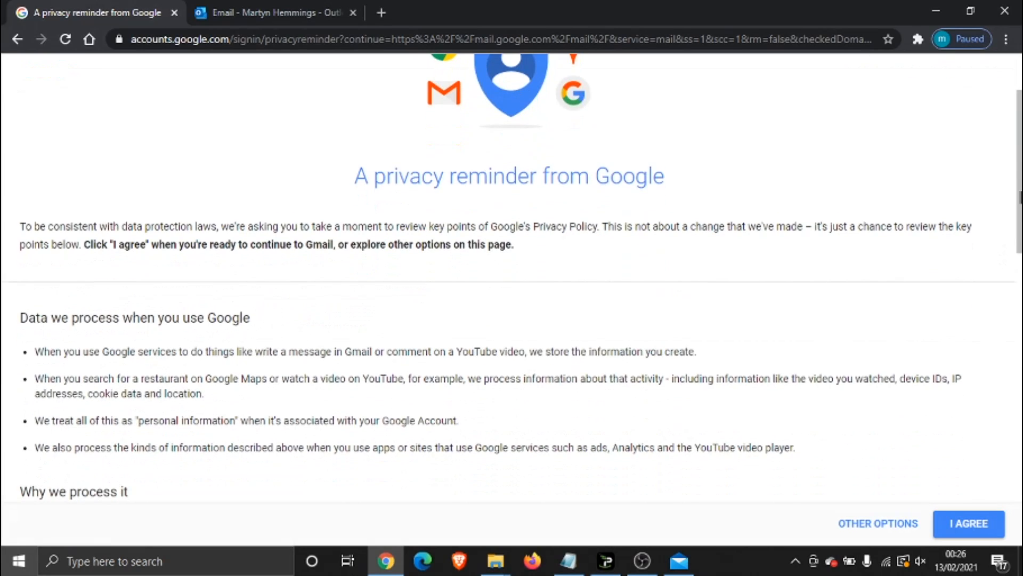
{"action": "scroll", "scroll_direction": "down", "scroll_amount": 3}
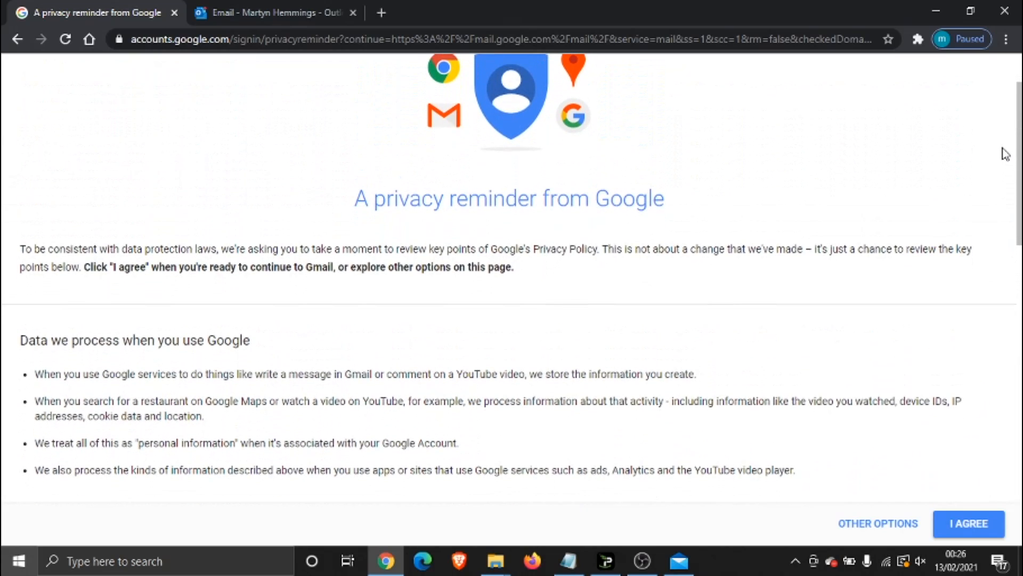
{"action": "scroll", "scroll_direction": "down", "scroll_amount": 3}
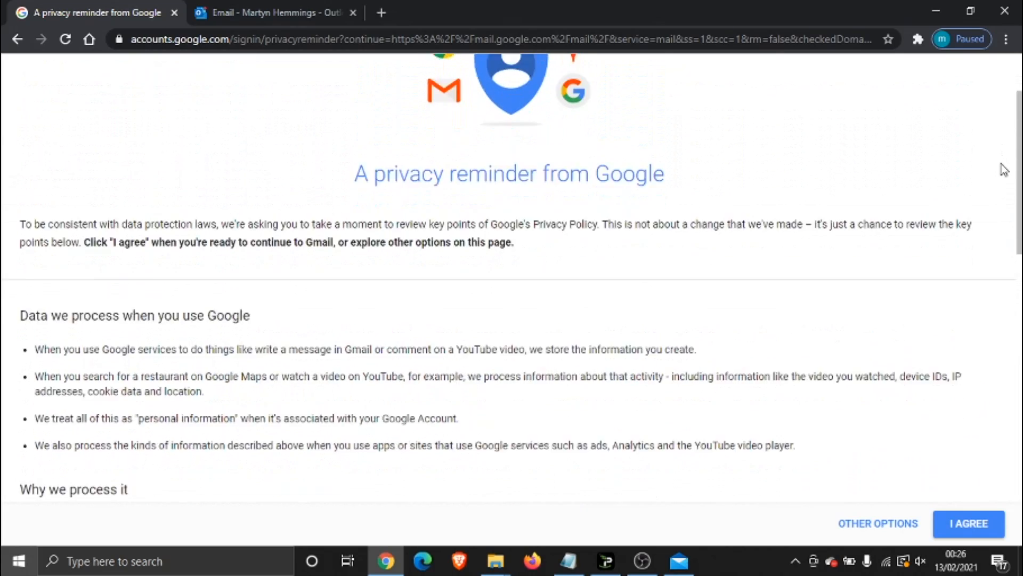
{"action": "scroll", "scroll_direction": "down", "scroll_amount": 3}
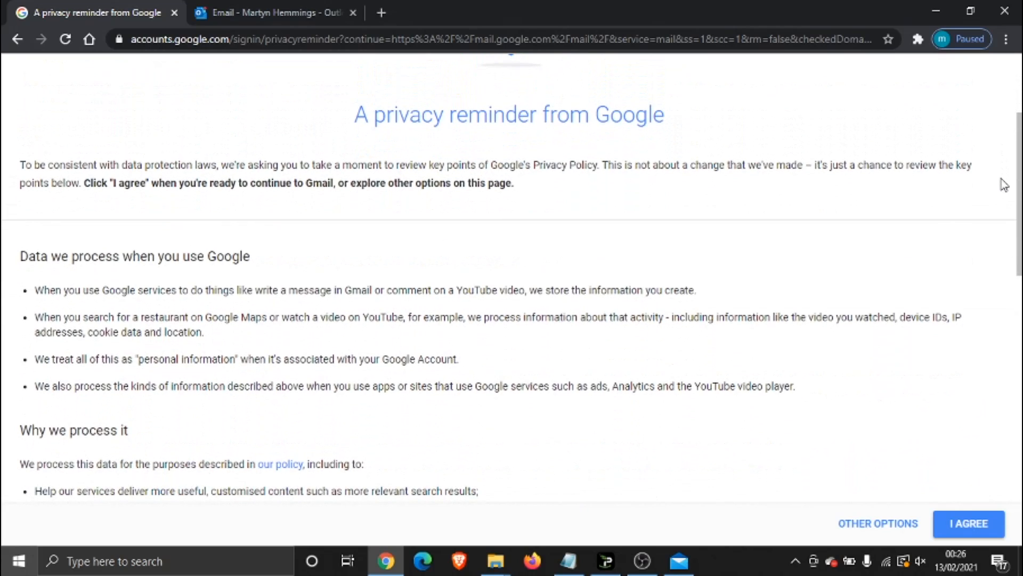
{"action": "scroll", "scroll_direction": "down", "scroll_amount": 3}
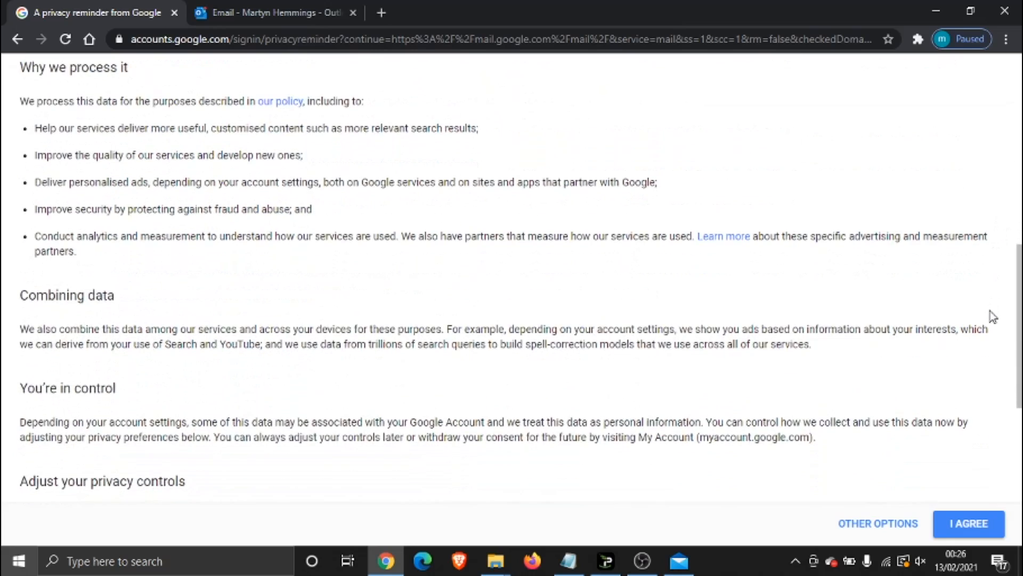
{"action": "scroll", "scroll_direction": "down", "scroll_amount": 3}
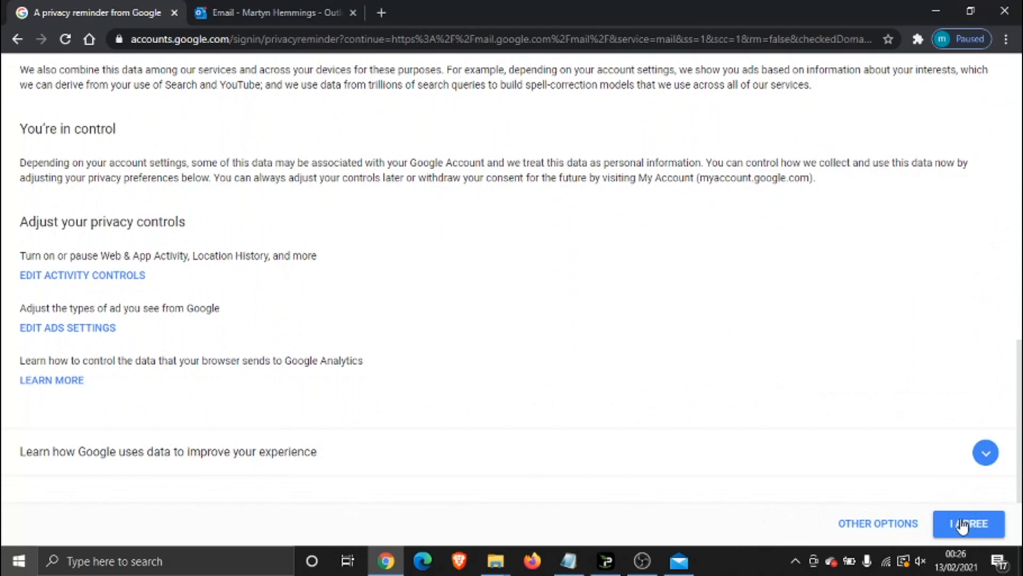
{"action": "left_click", "coordinate": [969, 523]}
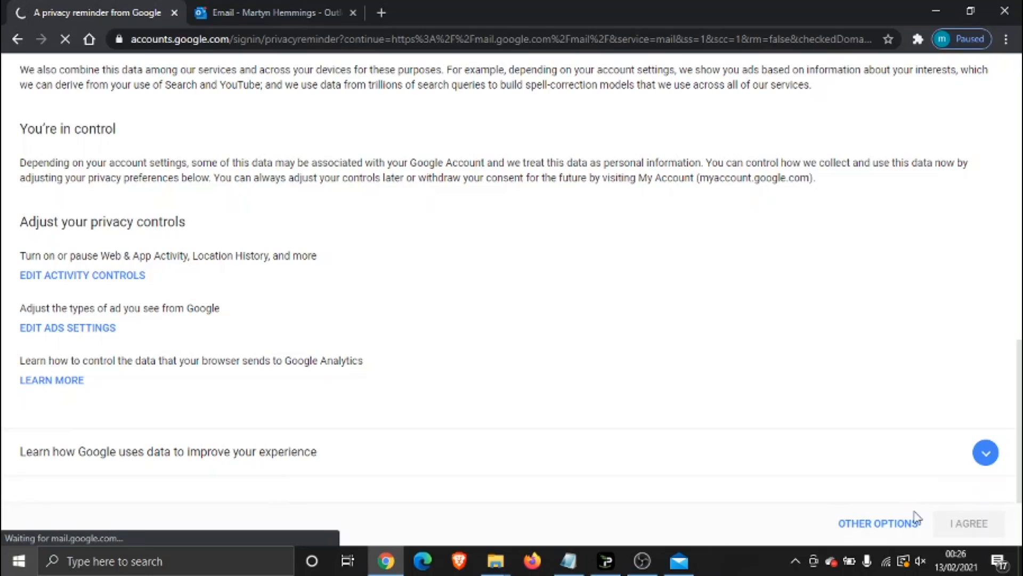
{"action": "left_click", "coordinate": [969, 522]}
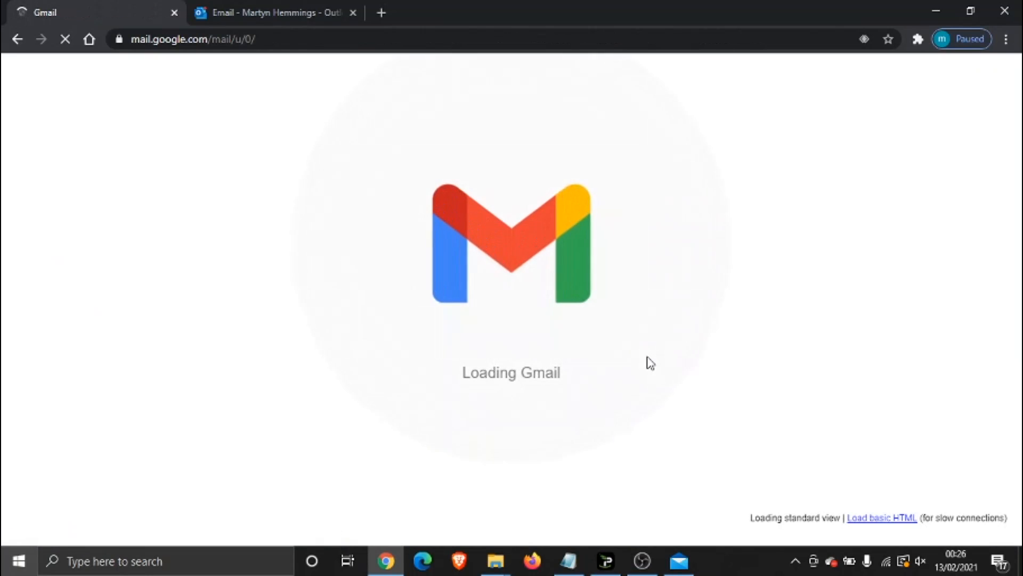